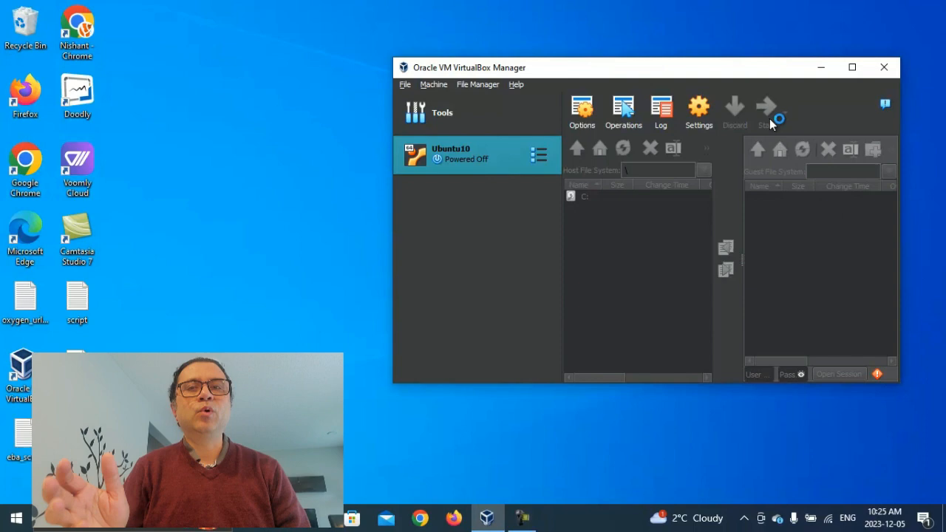
# Start the Ubuntu10 VM and open buildozer.spec in vi from /media/myapp
pyautogui.click(766, 111)
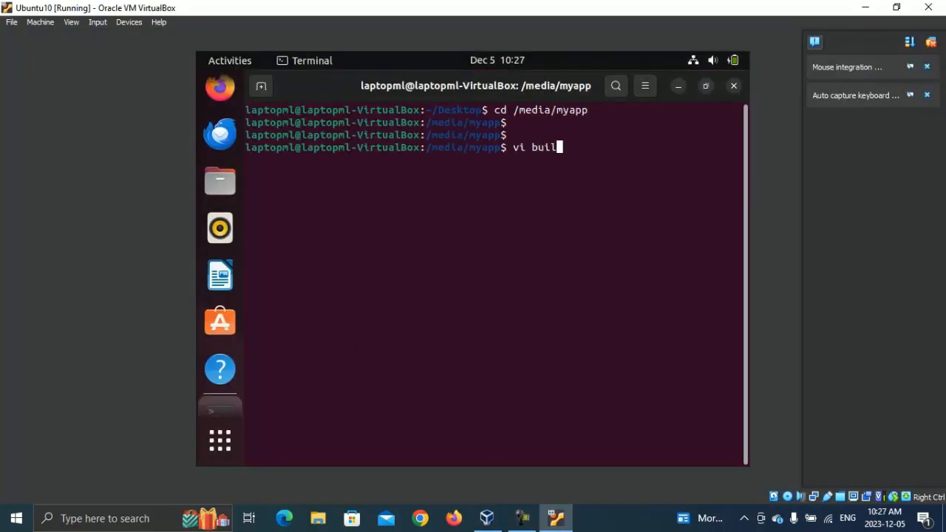
pyautogui.write('dozer.spec')
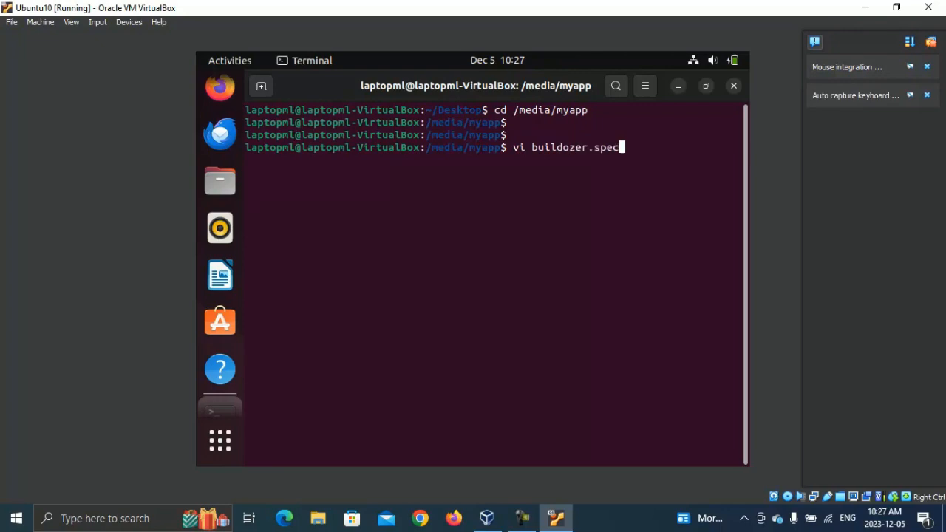
pyautogui.press('Return')
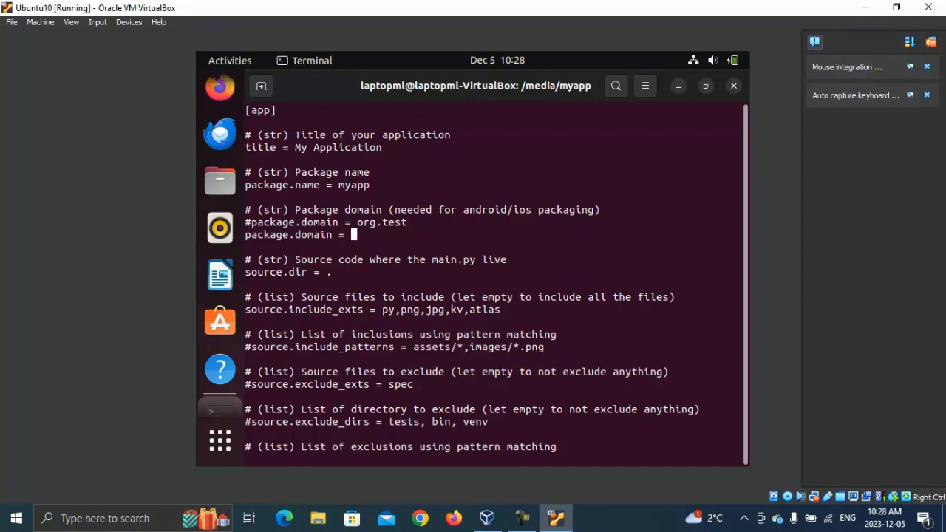
# Set package.domain to com.laptopml and save with :wq
pyautogui.write('com')
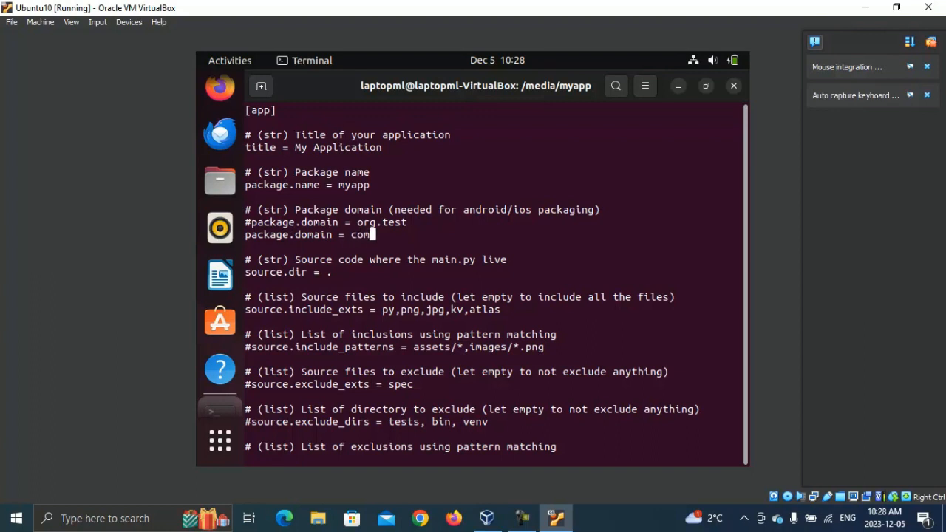
pyautogui.write('lapto')
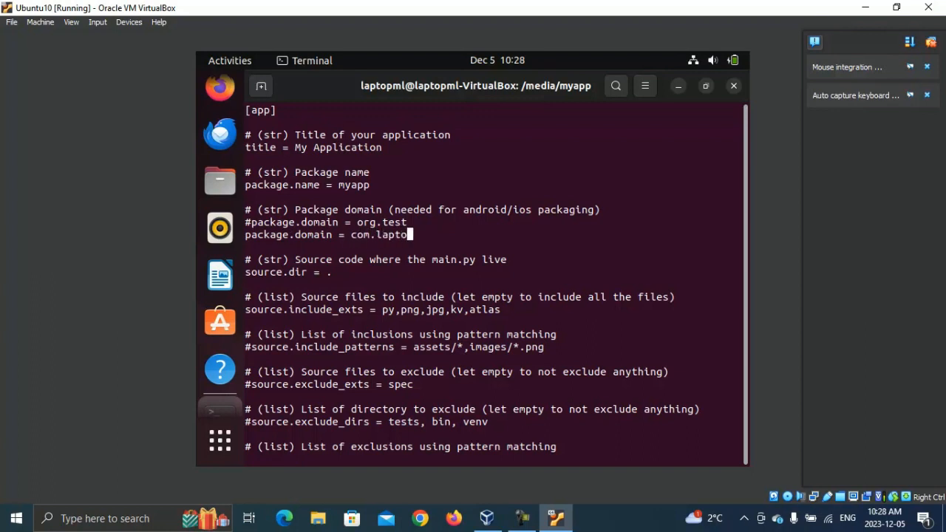
pyautogui.write('ml')
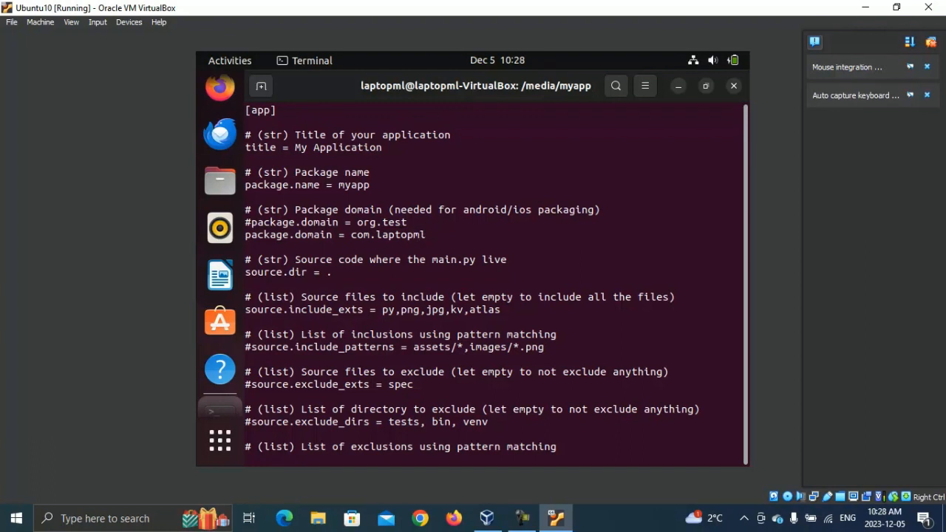
pyautogui.click(421, 234)
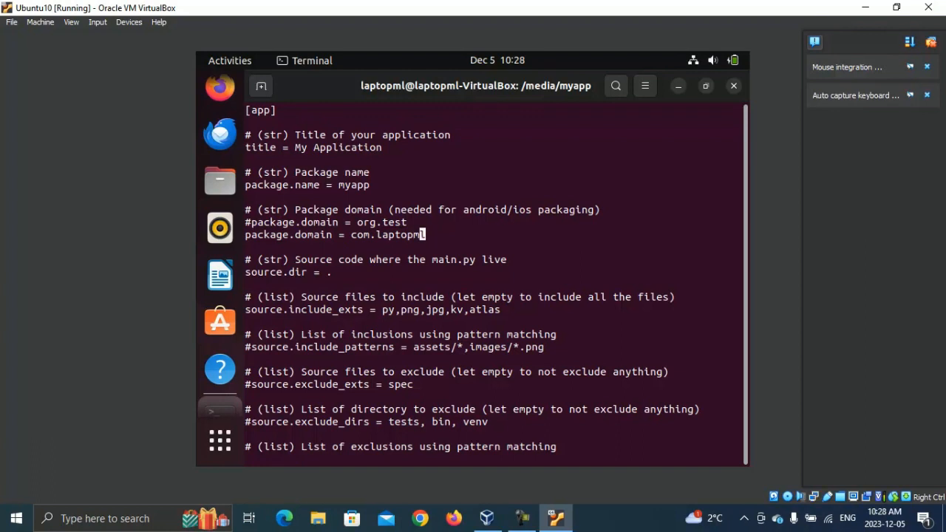
pyautogui.write(':wq')
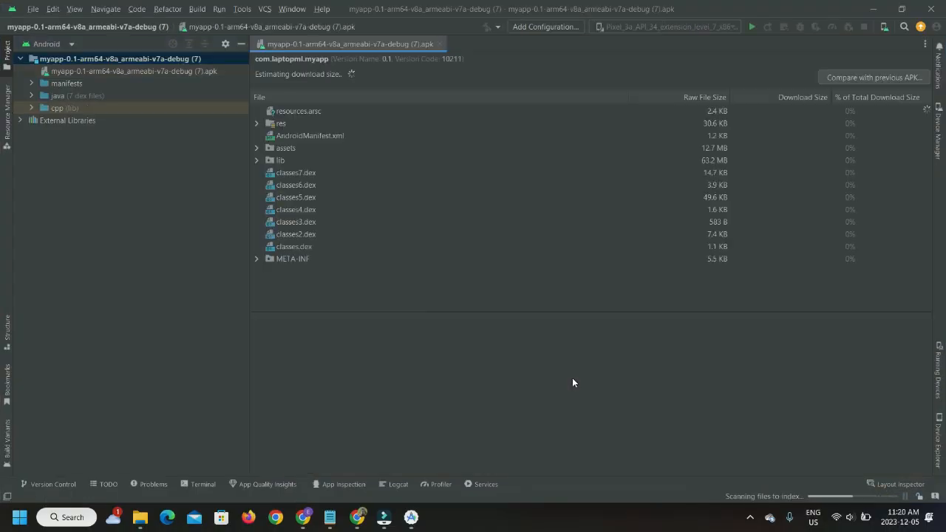
# Run the myapp APK on the Pixel 3a emulator and filter Logcat to laptopml
pyautogui.click(751, 27)
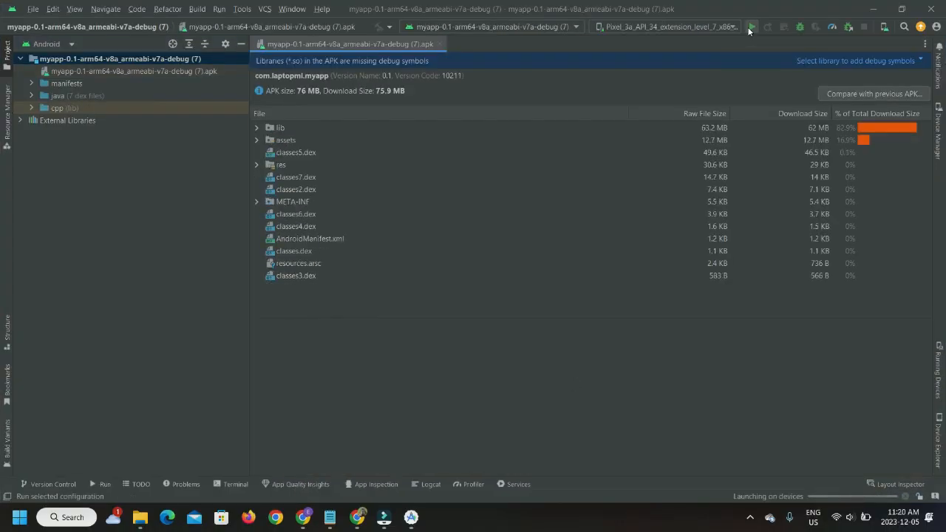
pyautogui.click(752, 27)
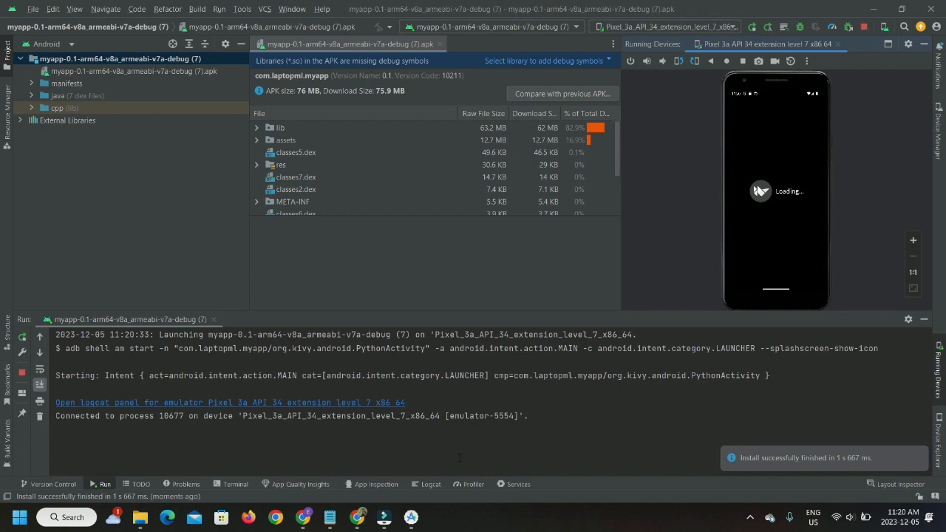
pyautogui.click(431, 485)
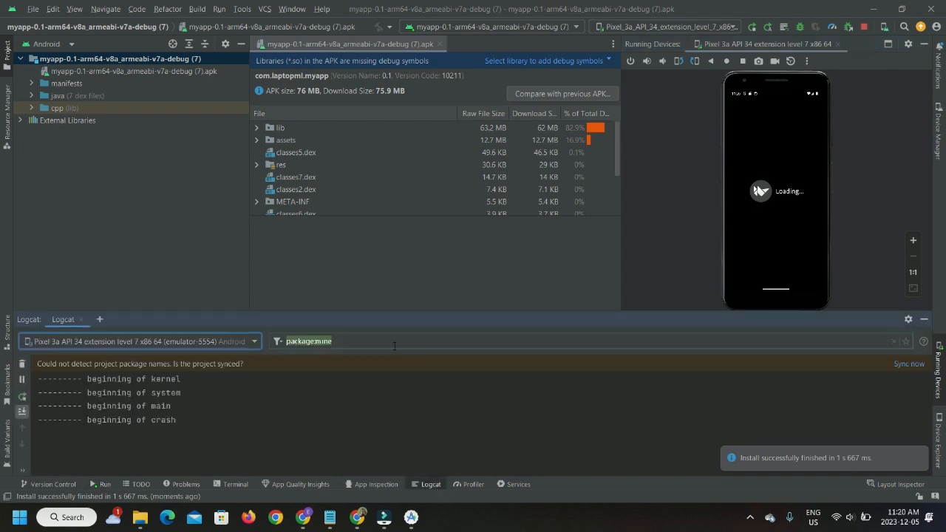
pyautogui.click(333, 340)
pyautogui.write('le')
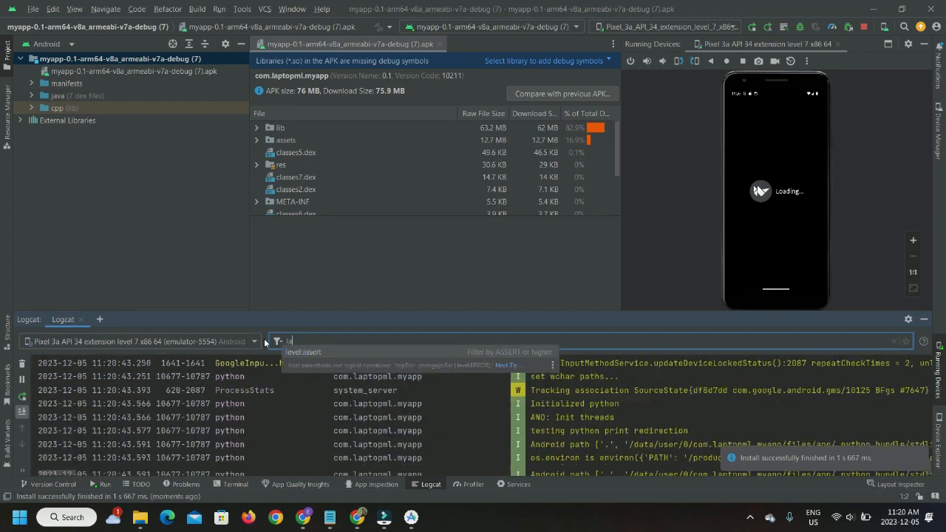
pyautogui.write('laptopml')
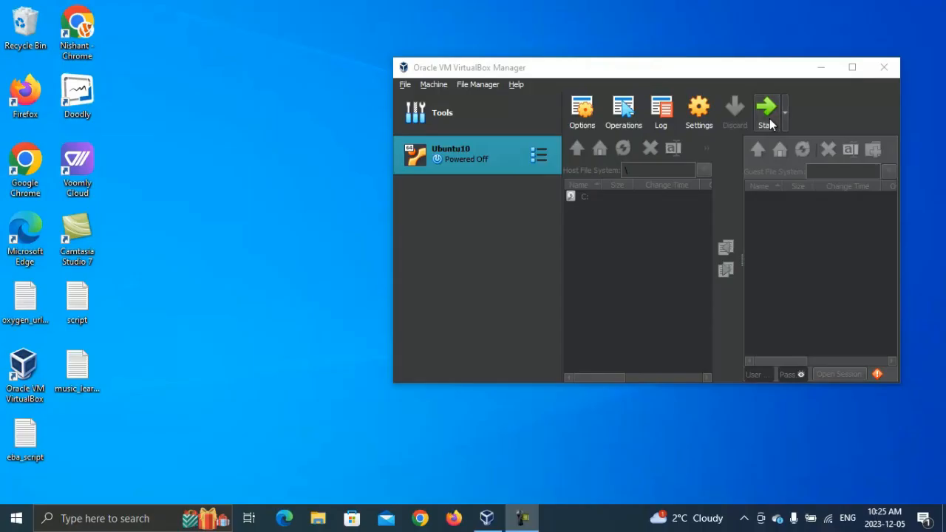
# Start the Ubuntu10 VM, open a terminal and create the myapp folder under /media
pyautogui.click(765, 111)
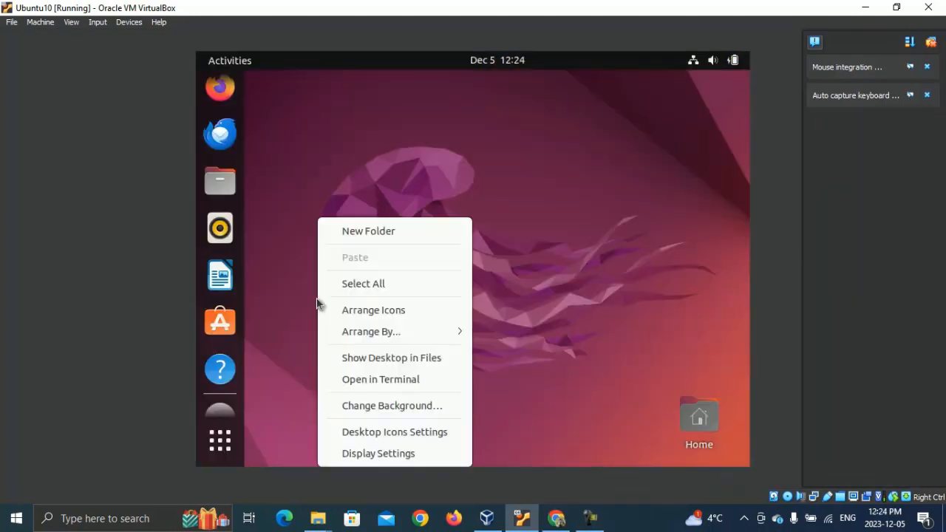
pyautogui.click(362, 382)
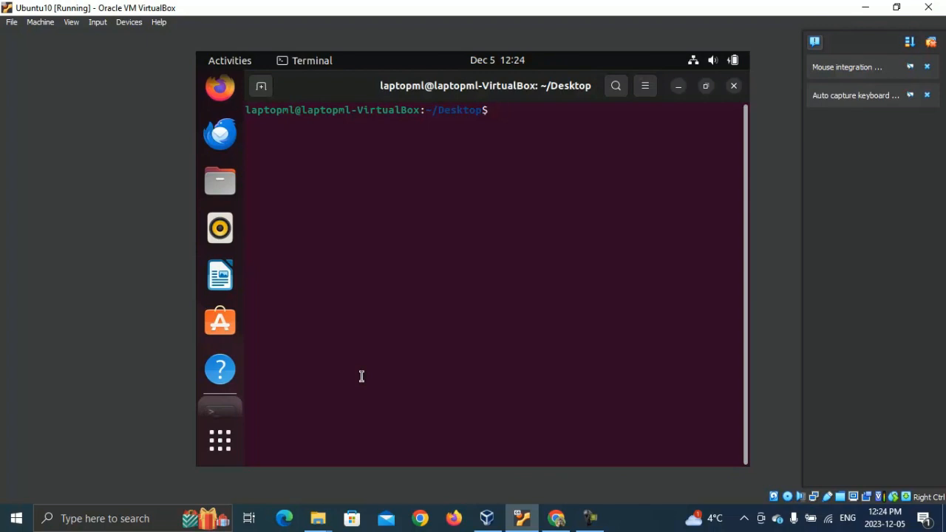
pyautogui.write('cd /media')
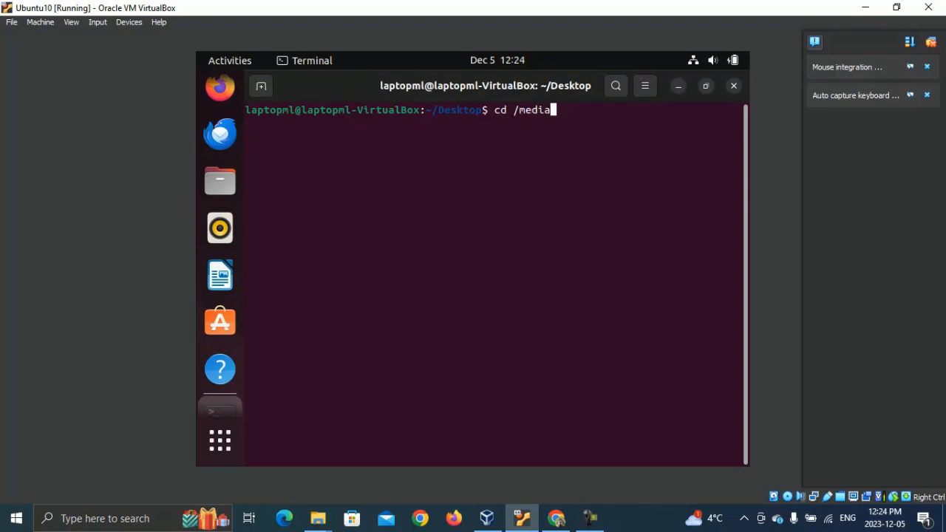
pyautogui.press('Return')
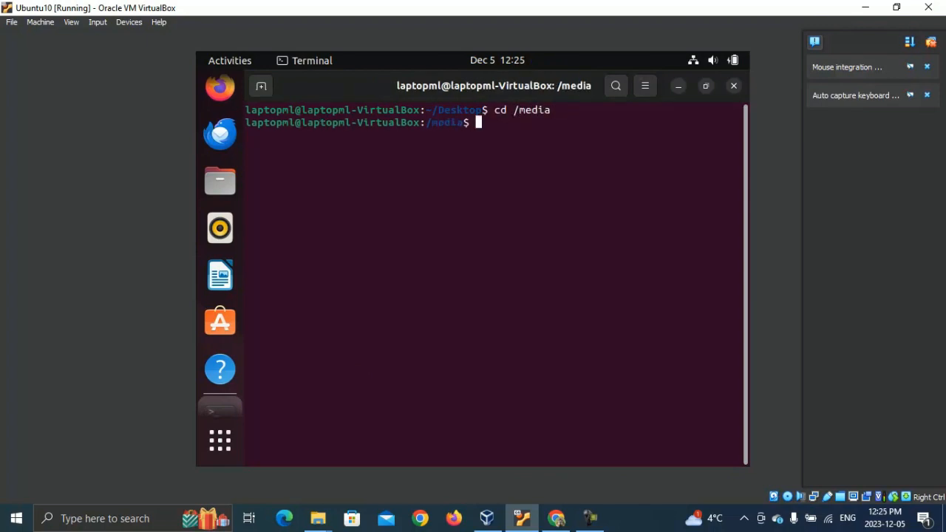
pyautogui.write('mkdir')
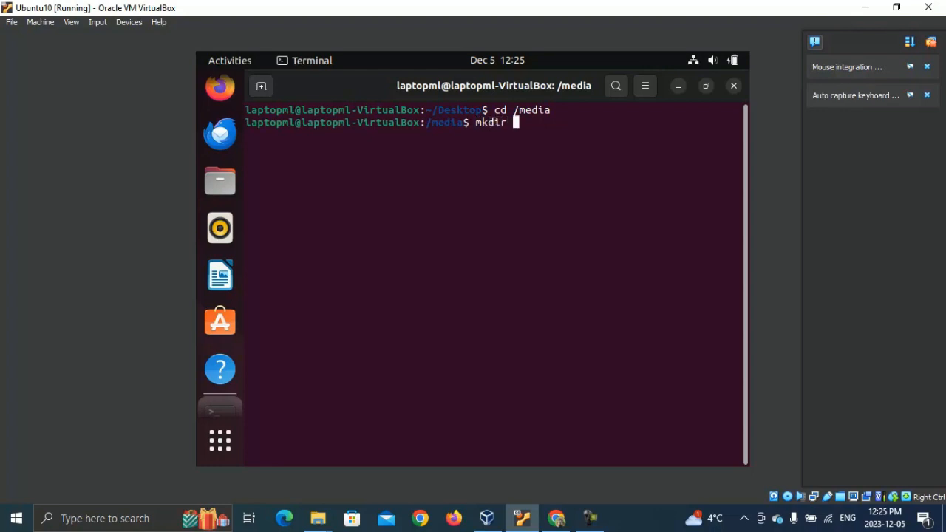
pyautogui.write('myapp')
pyautogui.write('ls')
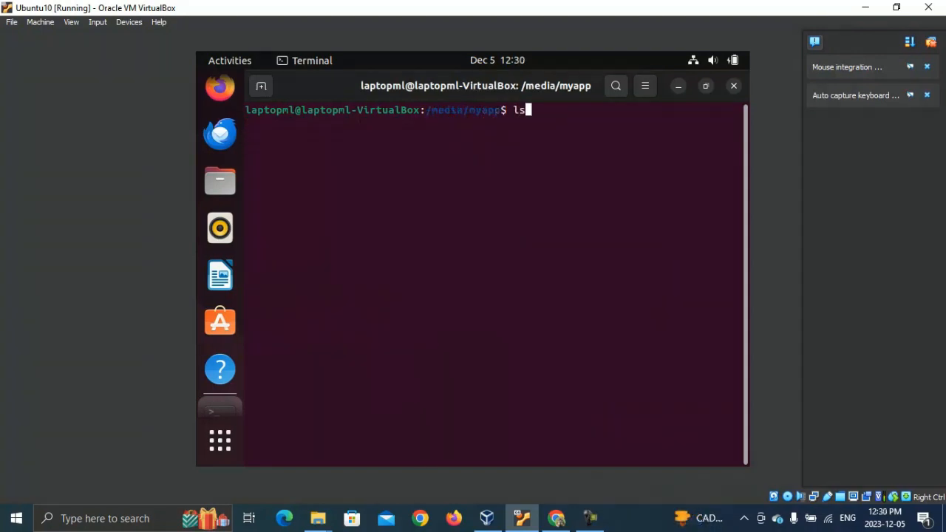
# List the myapp folder with ls -alrt, showing main.py and mysimpleapp.kv
pyautogui.write('a-')
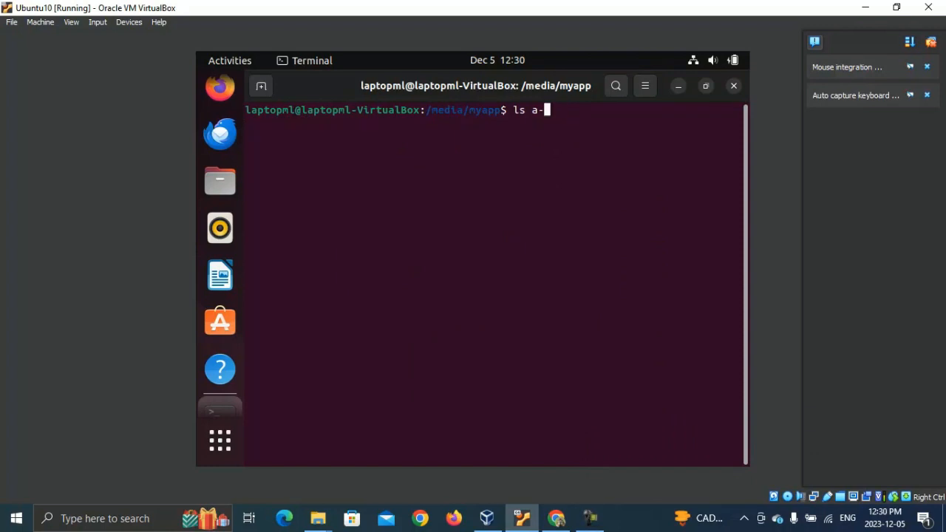
pyautogui.write('al')
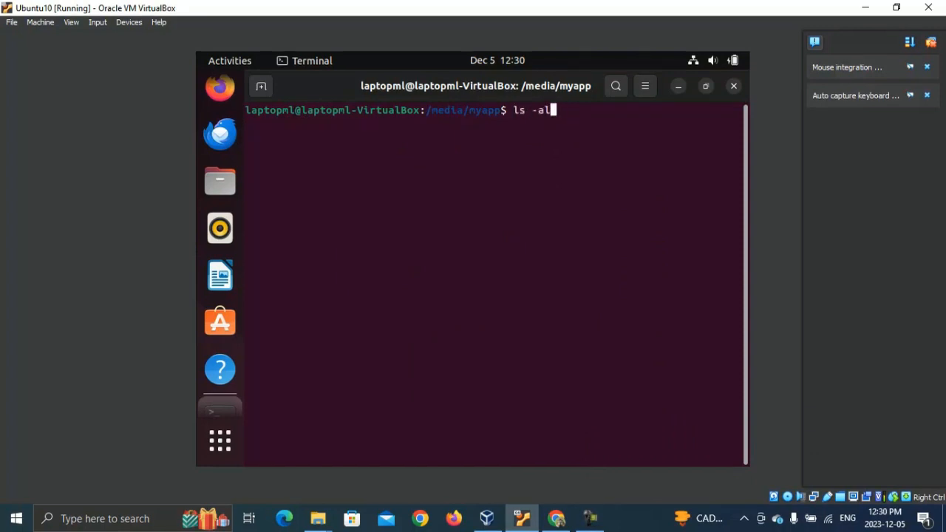
pyautogui.press('Return')
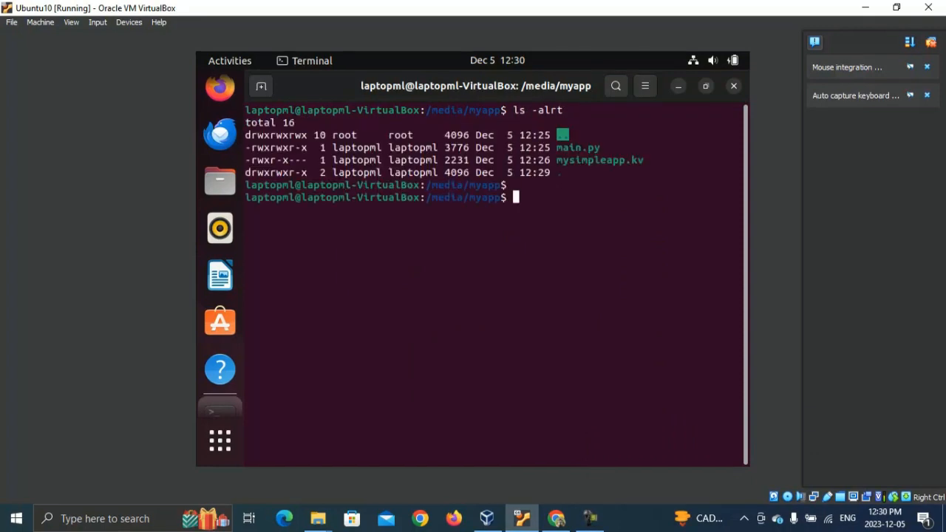
pyautogui.press('Return')
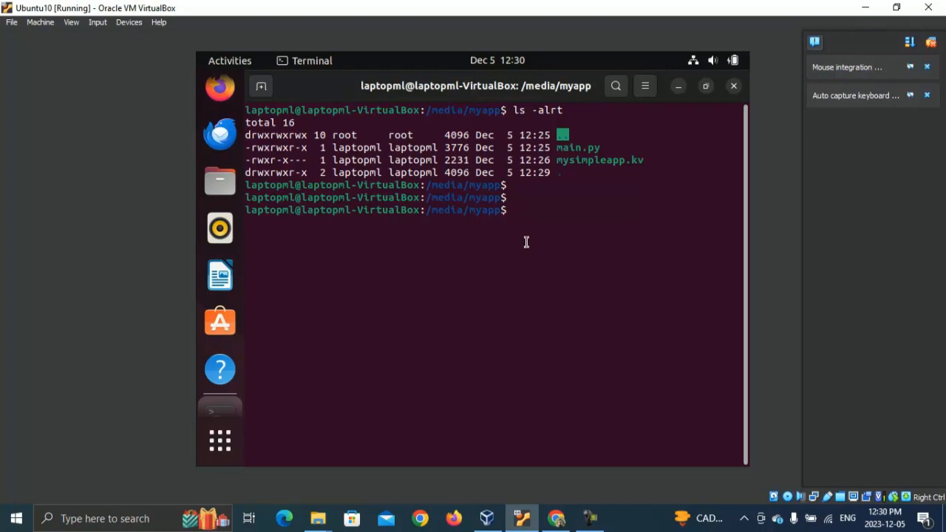
pyautogui.doubleClick(579, 159)
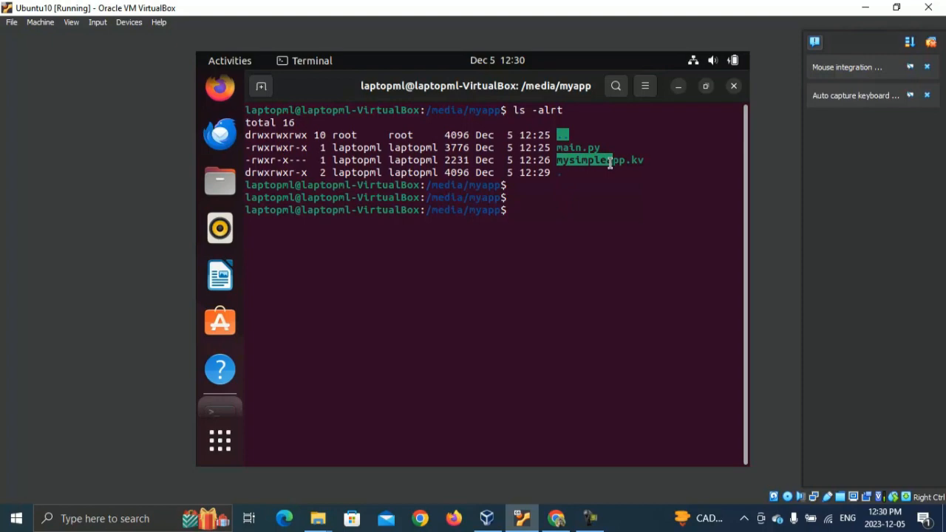
pyautogui.doubleClick(599, 160)
pyautogui.write('buil')
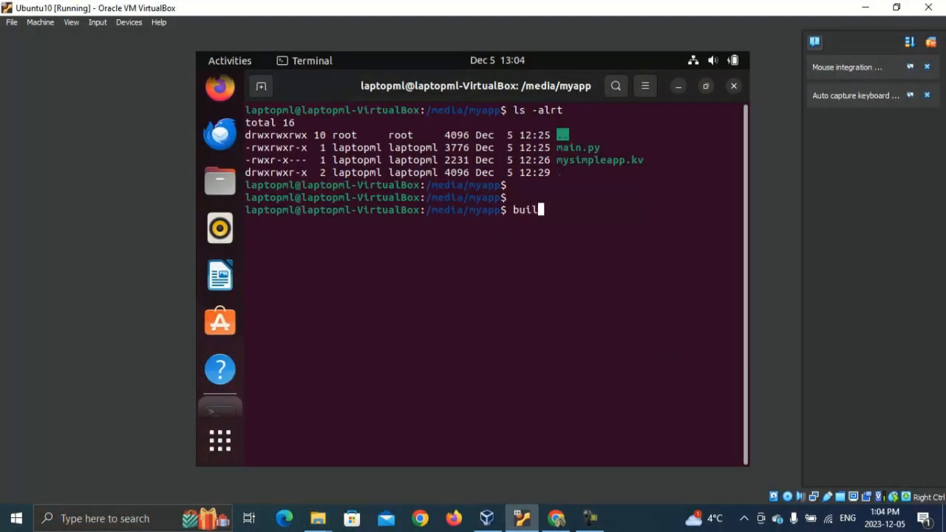
# Run buildozer init to create buildozer.spec and pick it out in the listing
pyautogui.write('dozer')
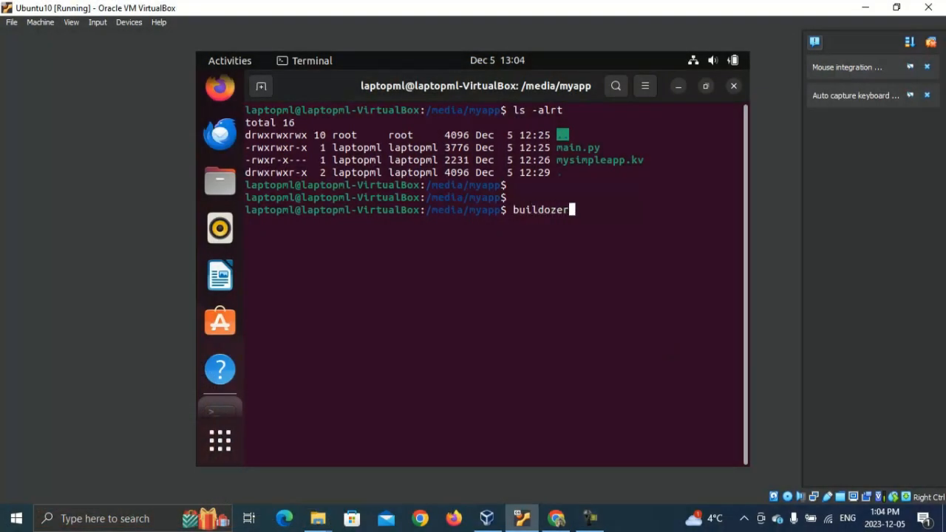
pyautogui.write('init')
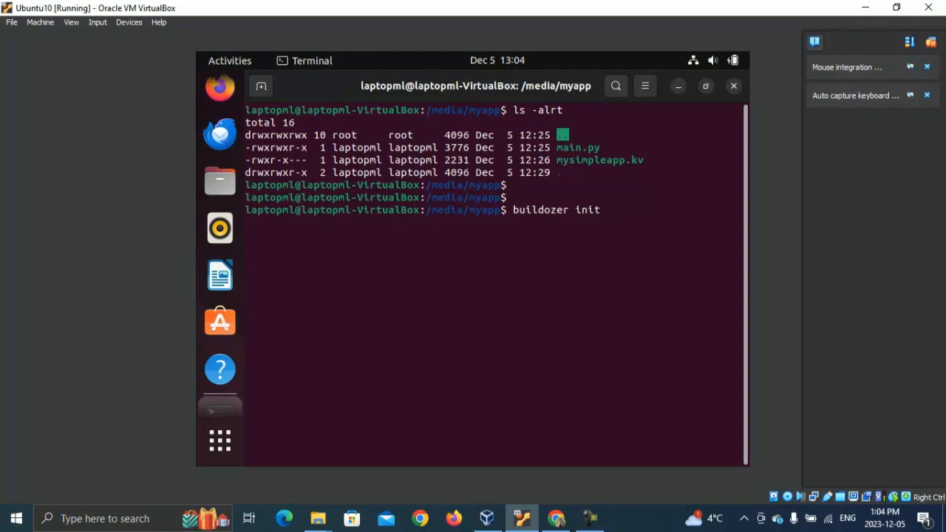
pyautogui.press('Return')
pyautogui.write('ls -alrt')
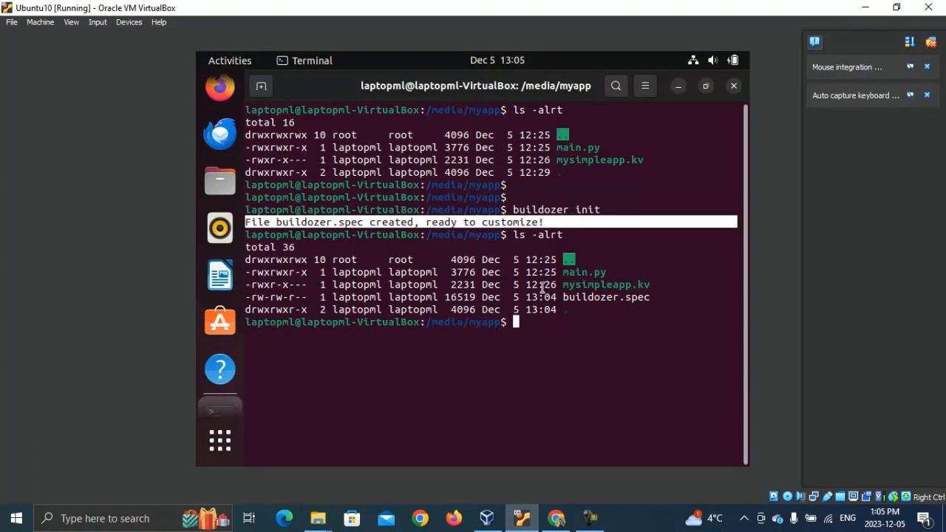
pyautogui.doubleClick(599, 296)
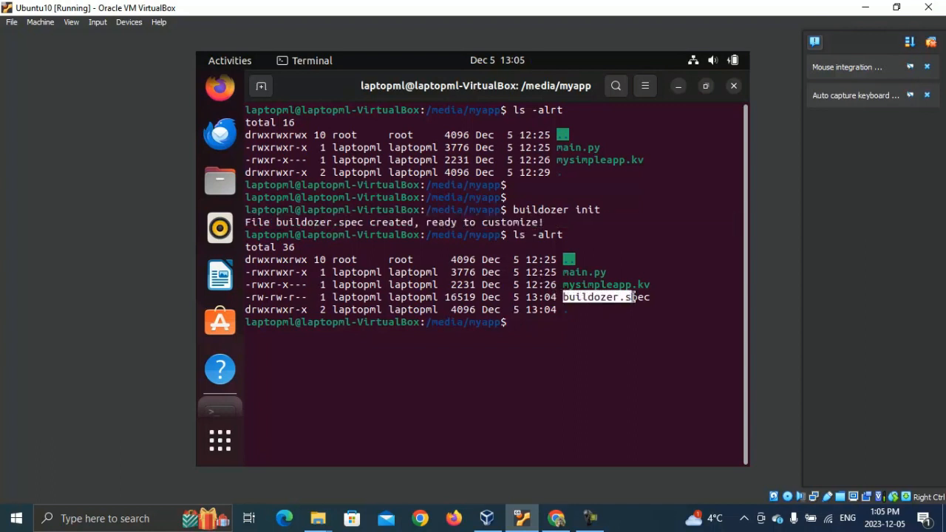
pyautogui.moveTo(651, 310)
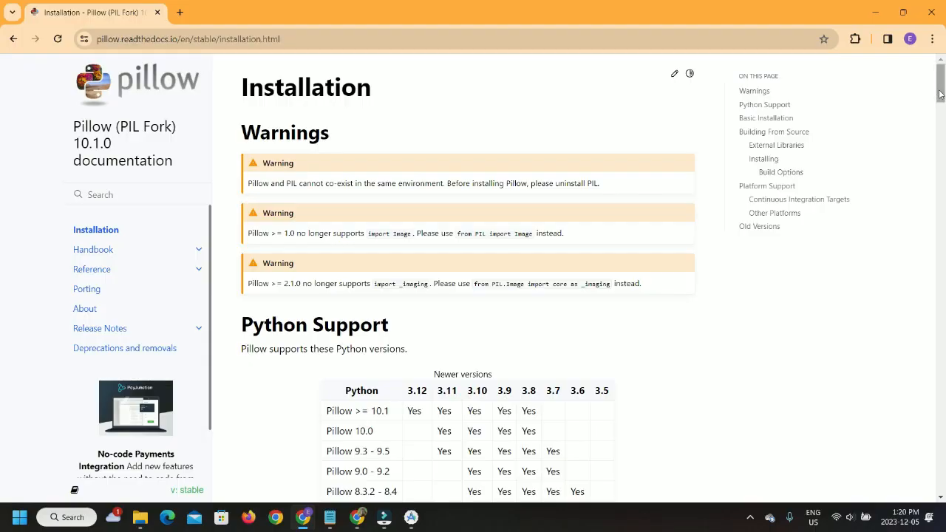
# Scroll the Pillow installation docs down to the Python Support table
pyautogui.scroll(-3)
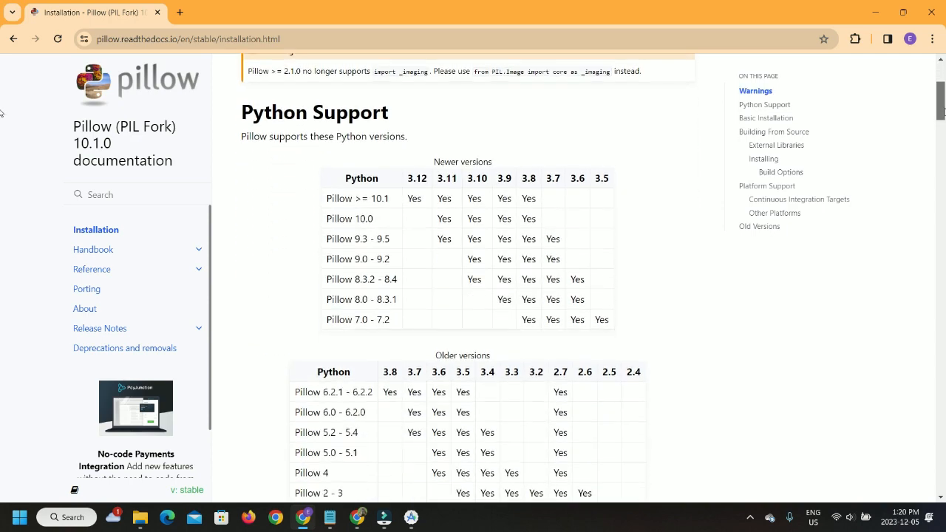
pyautogui.scroll(-3)
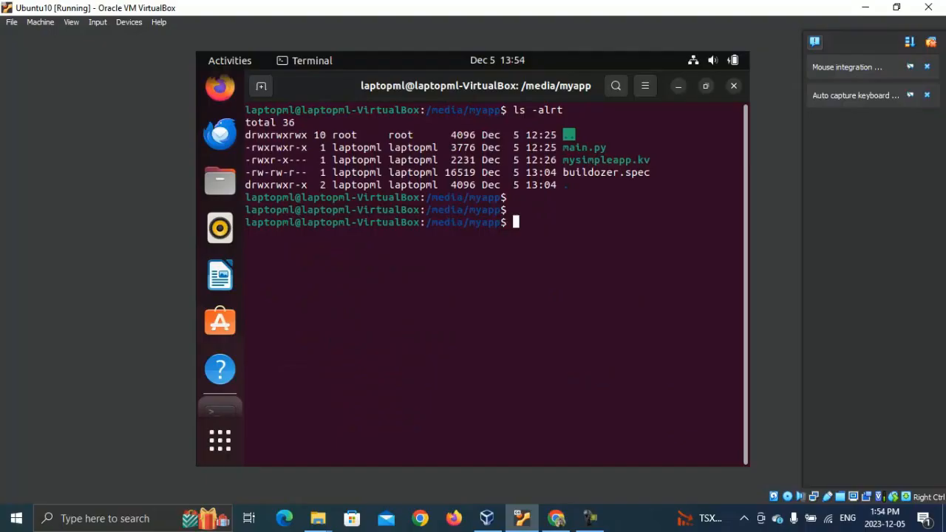
# Edit buildozer.spec so requirements read python3,kivy,pillow and save with :wq
pyautogui.write('vi b')
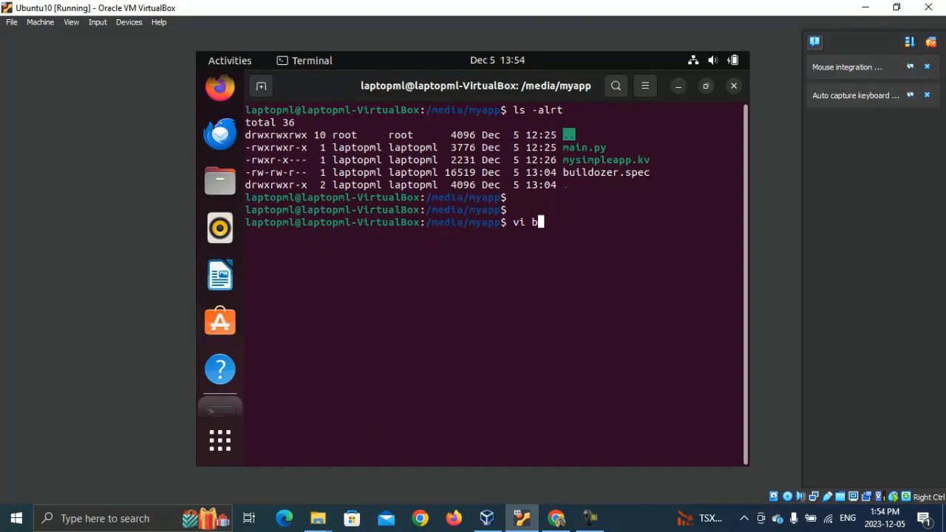
pyautogui.write('uildozer.spec')
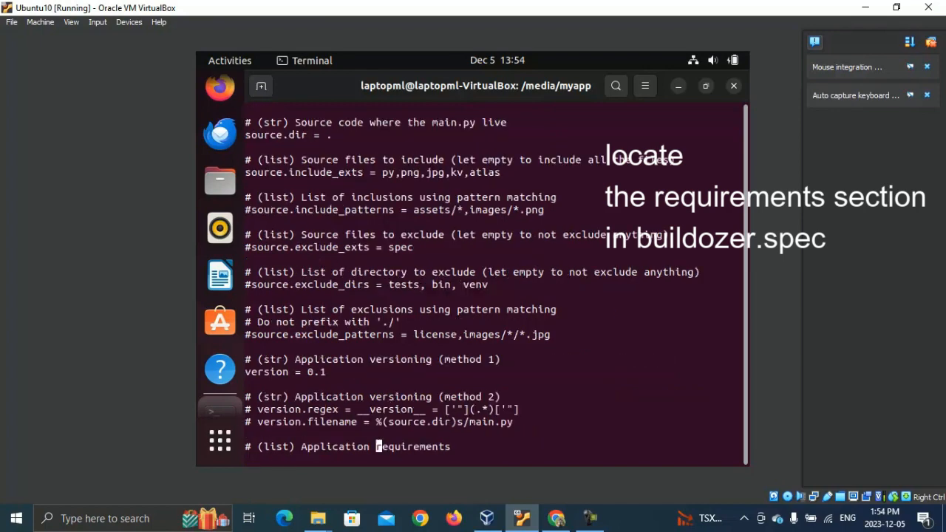
pyautogui.scroll(-3)
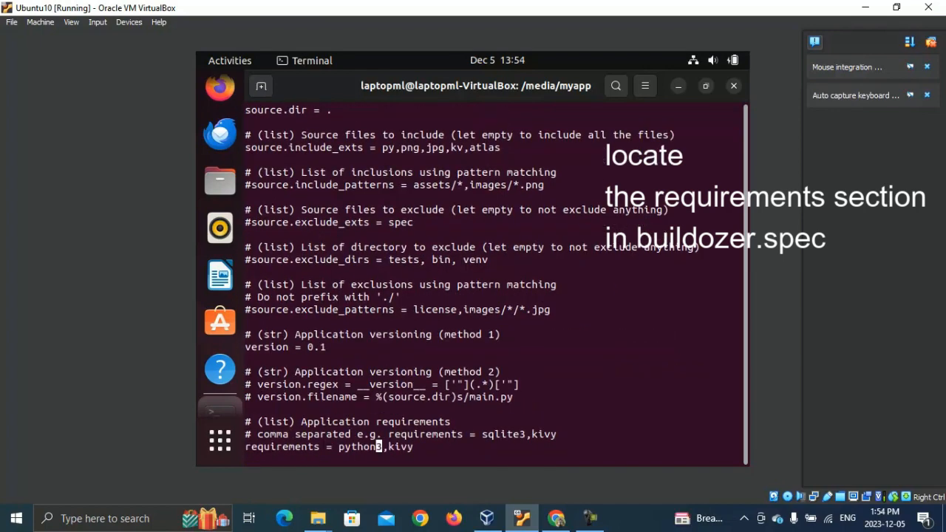
pyautogui.scroll(-3)
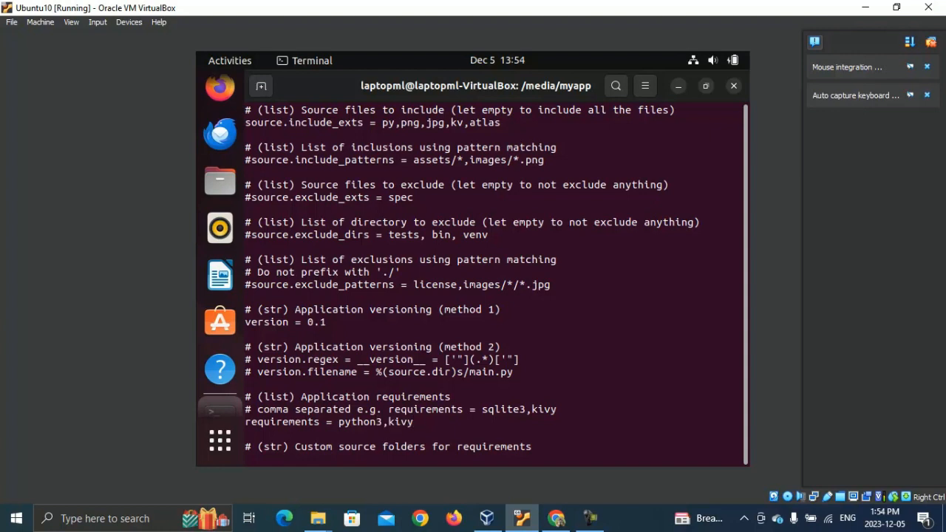
pyautogui.write(',pillow')
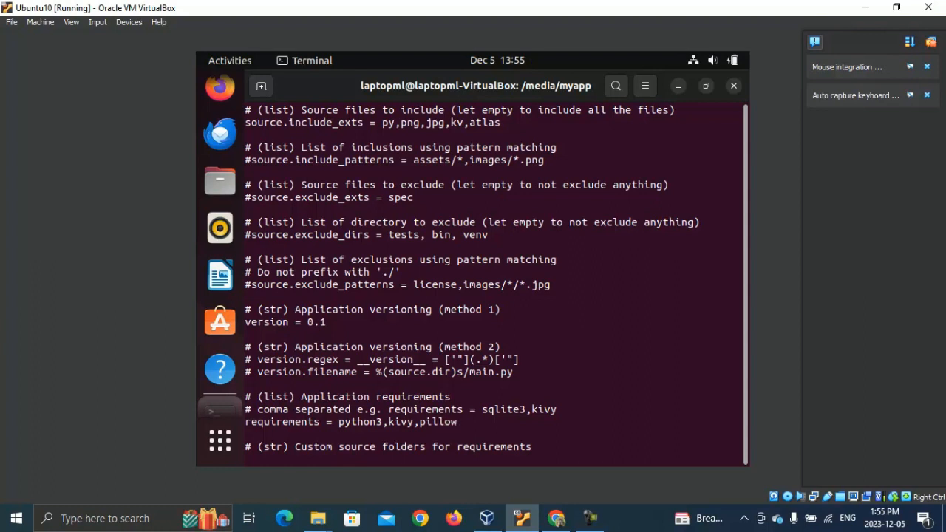
pyautogui.write(':wq')
pyautogui.write('ls -alrt')
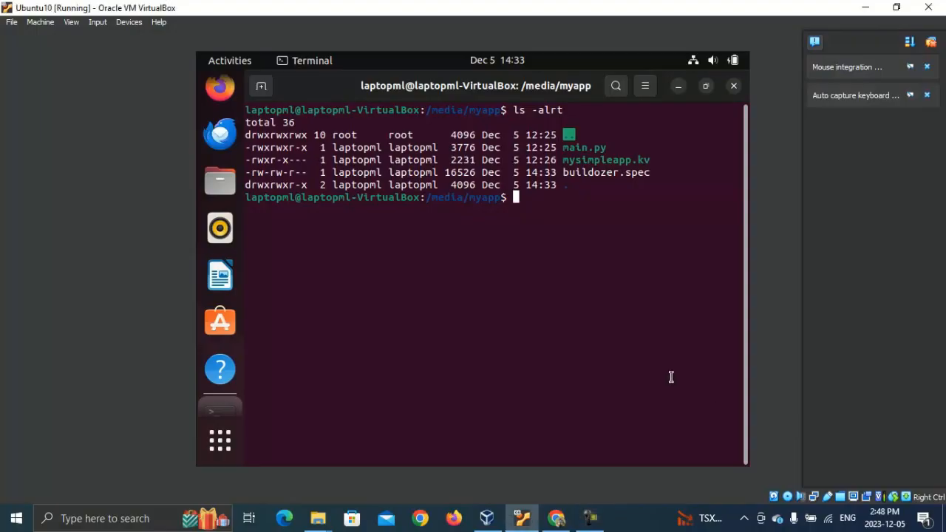
# In buildozer.spec, change the kivy requirement to kivy==2.2.0
pyautogui.write('vi buil')
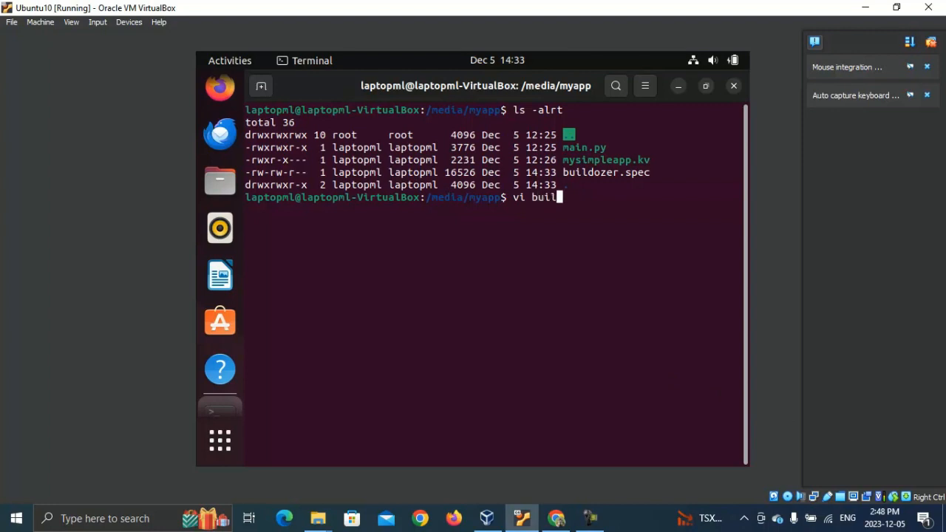
pyautogui.press('Return')
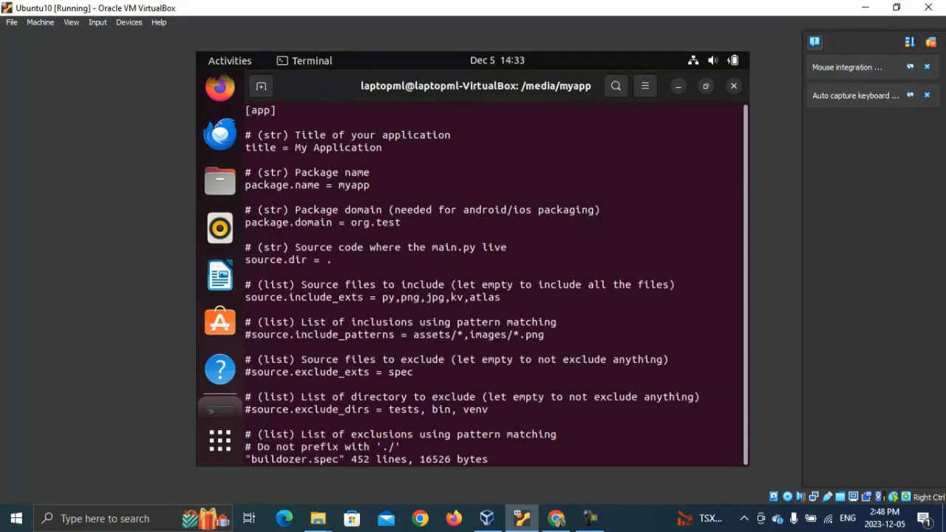
pyautogui.write('/requirem')
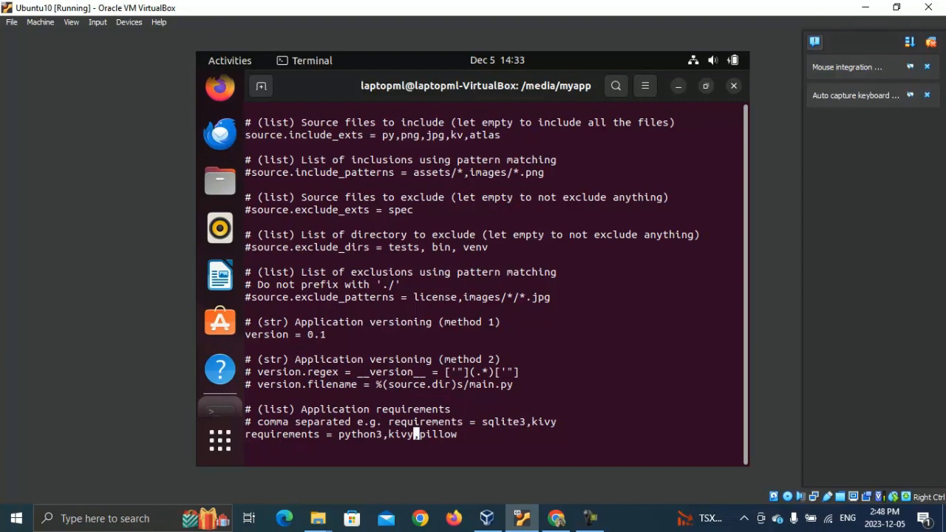
pyautogui.write('==2.')
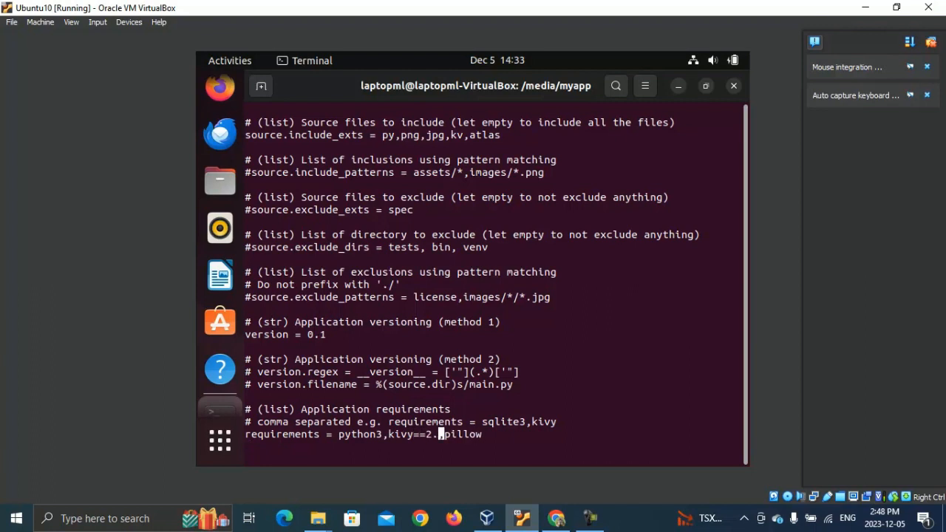
pyautogui.write('2.0,')
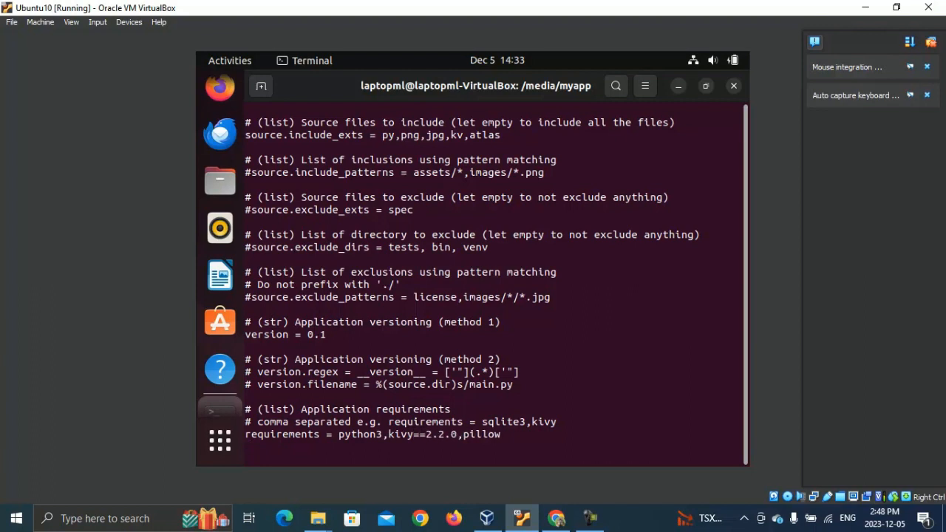
# Find the osx section and set osx.kivy_version = 2.2.0
pyautogui.write('/os')
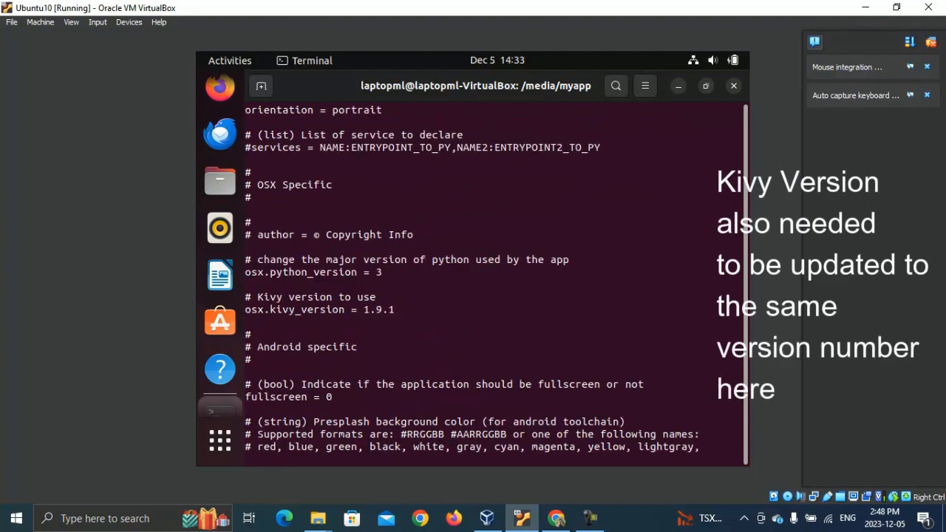
pyautogui.click(249, 309)
pyautogui.write('#')
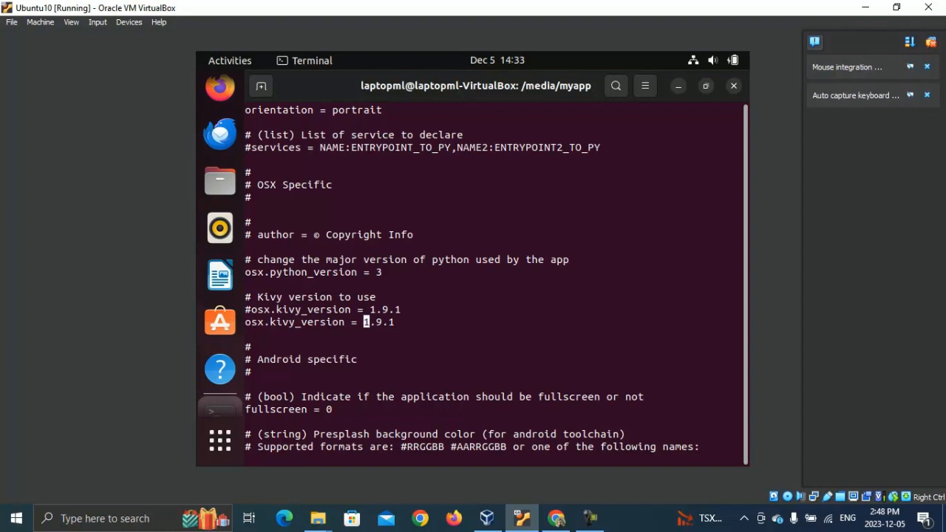
pyautogui.write('2.2')
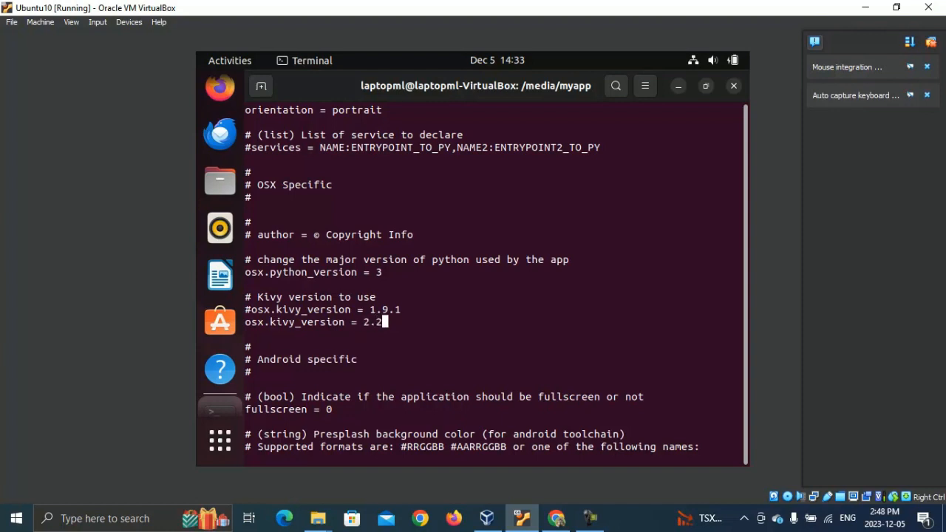
pyautogui.write('0')
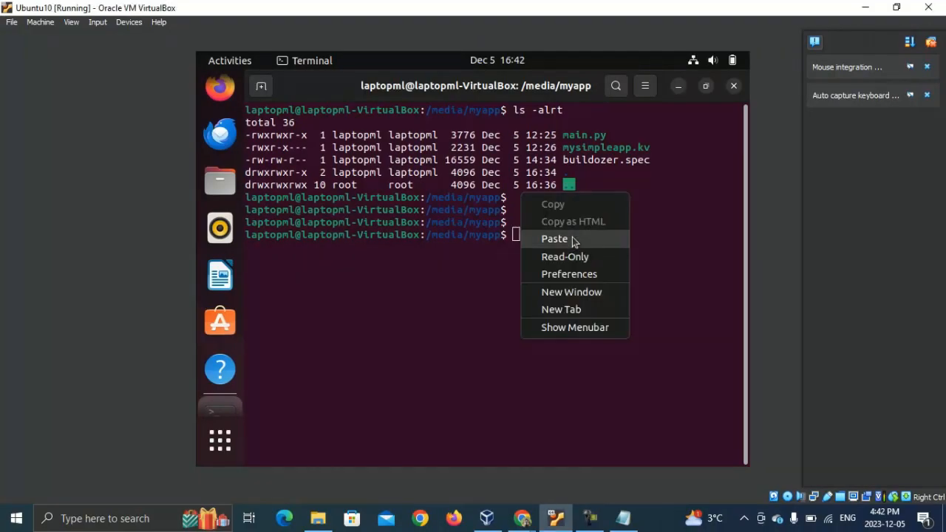
# Run pip3 install --upgrade Cython==0.29.33 virtualenv; both report already satisfied
pyautogui.click(552, 238)
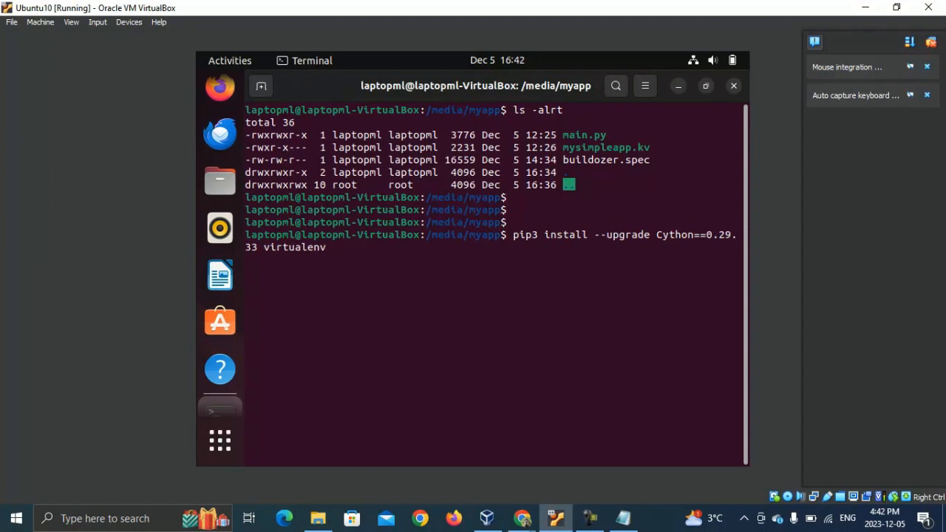
pyautogui.press('Return')
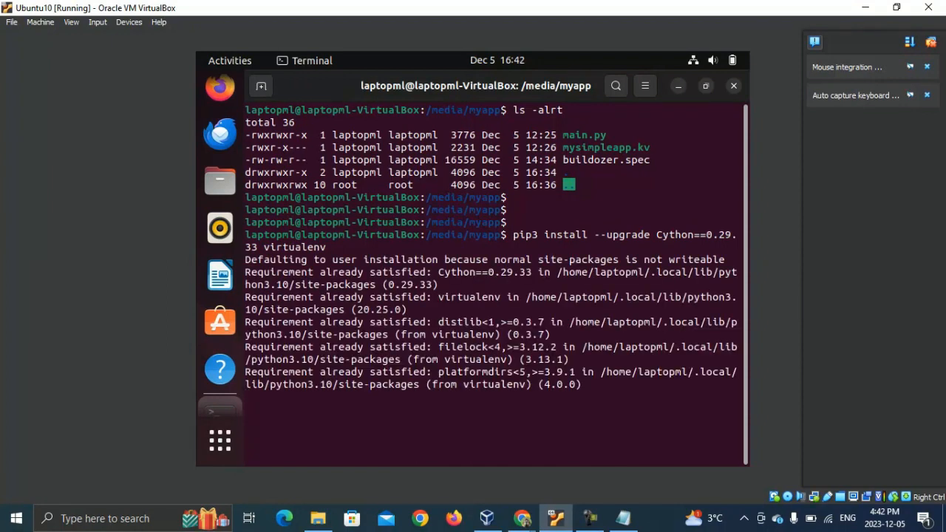
pyautogui.press('Return')
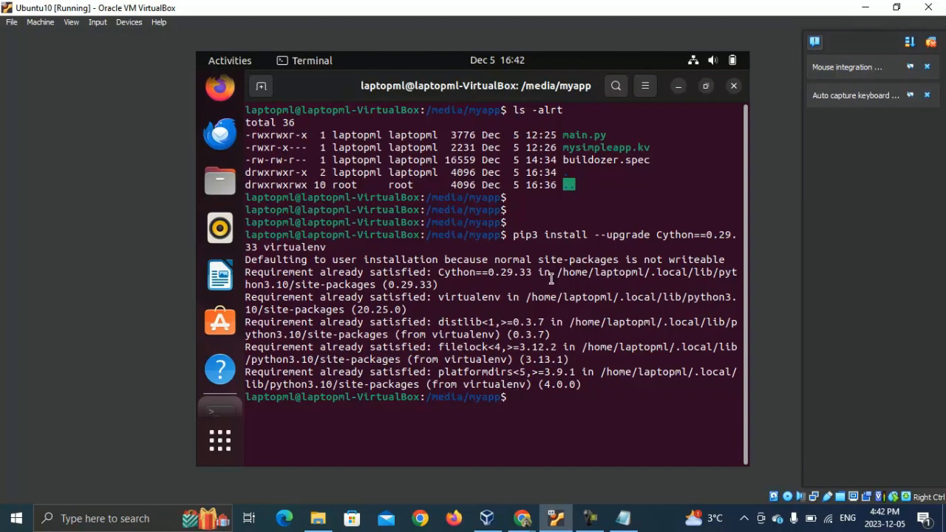
pyautogui.write('p')
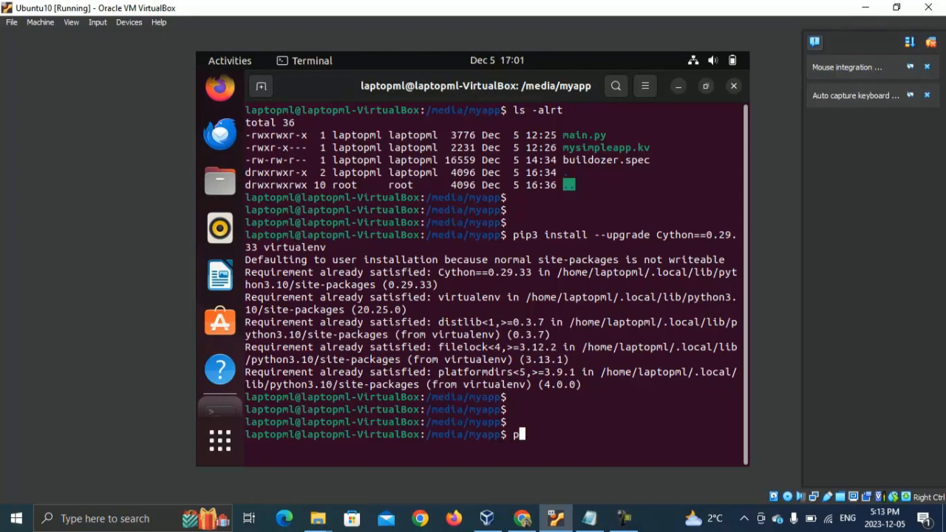
# Run pip install kivymd; KivyMD 1.1.1 and dependencies report already satisfied
pyautogui.write('ip install')
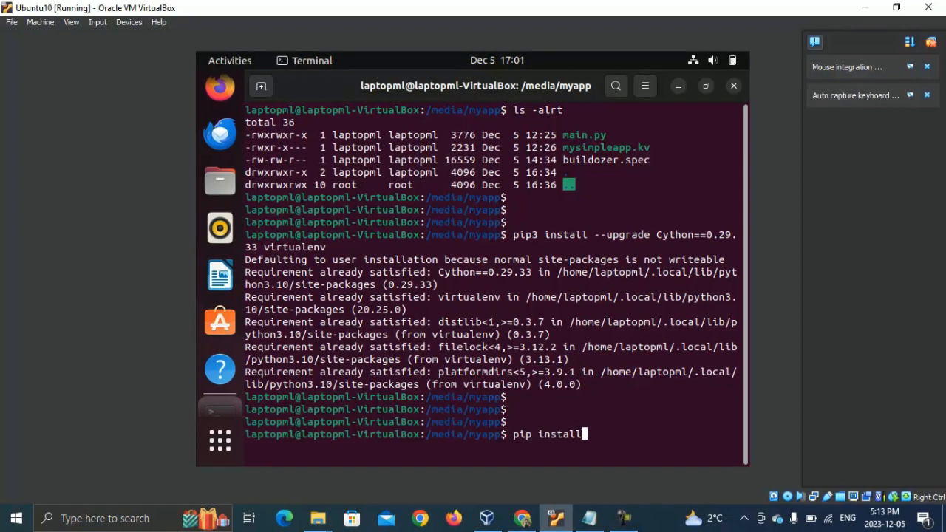
pyautogui.write('kivymd')
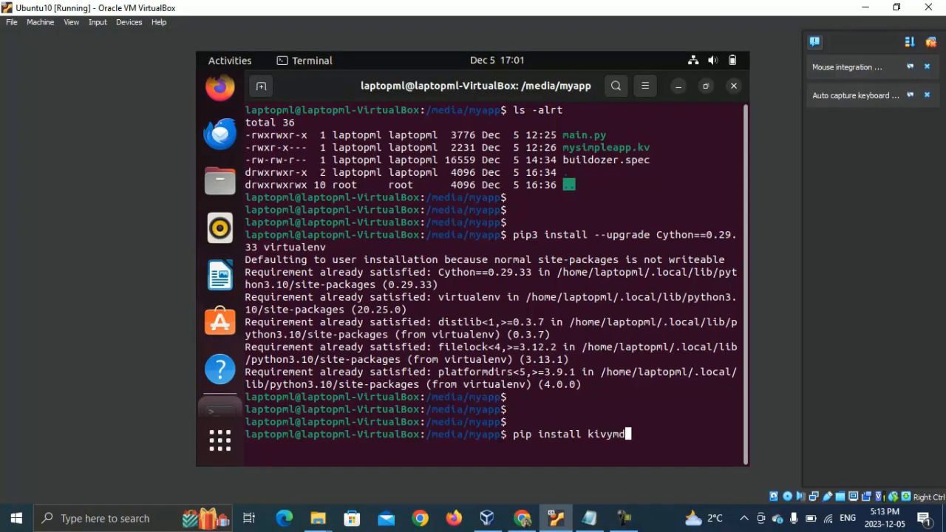
pyautogui.press('Return')
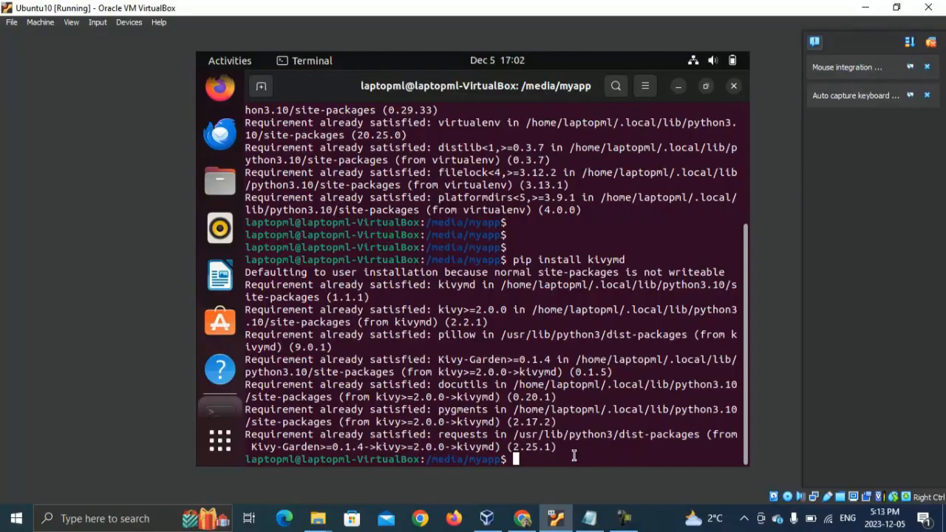
pyautogui.write('vi')
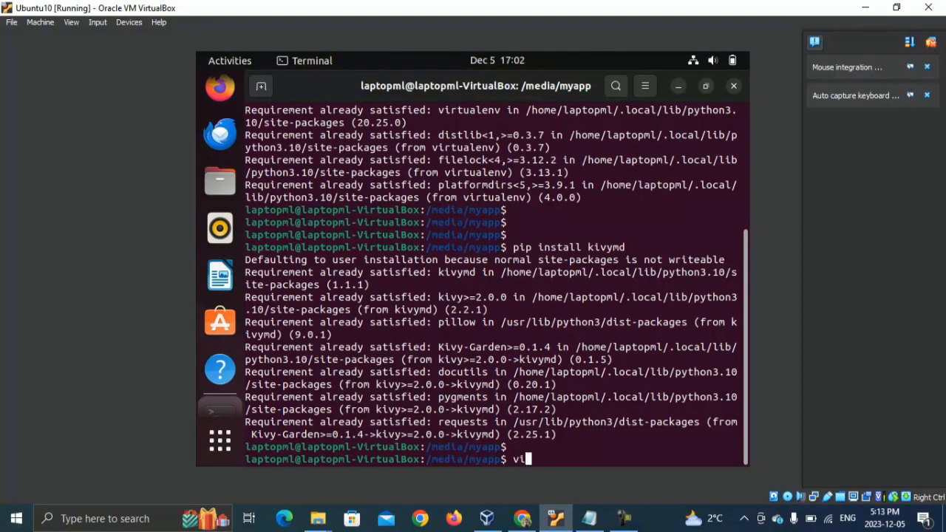
# Edit buildozer.spec requirements to append kivymd after python3, kivy==2.2.0 and pillow
pyautogui.write('buildozer.spec')
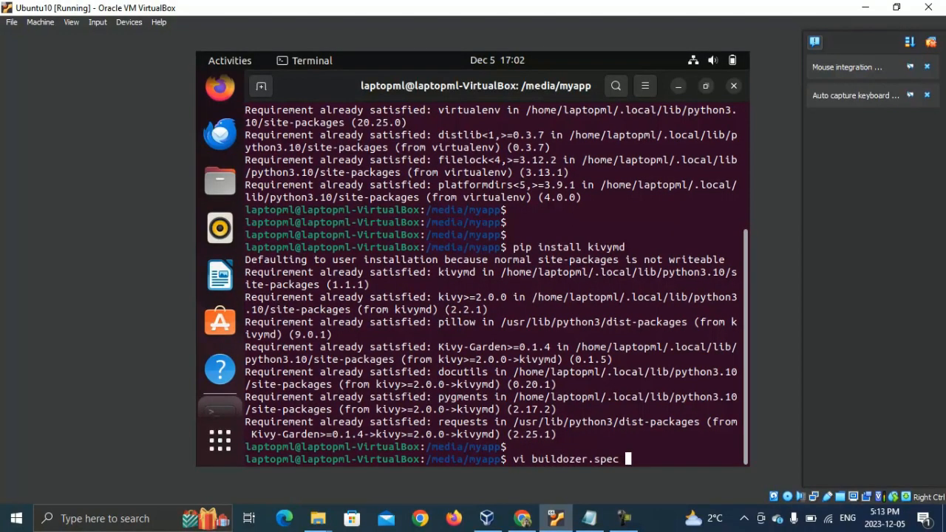
pyautogui.press('Return')
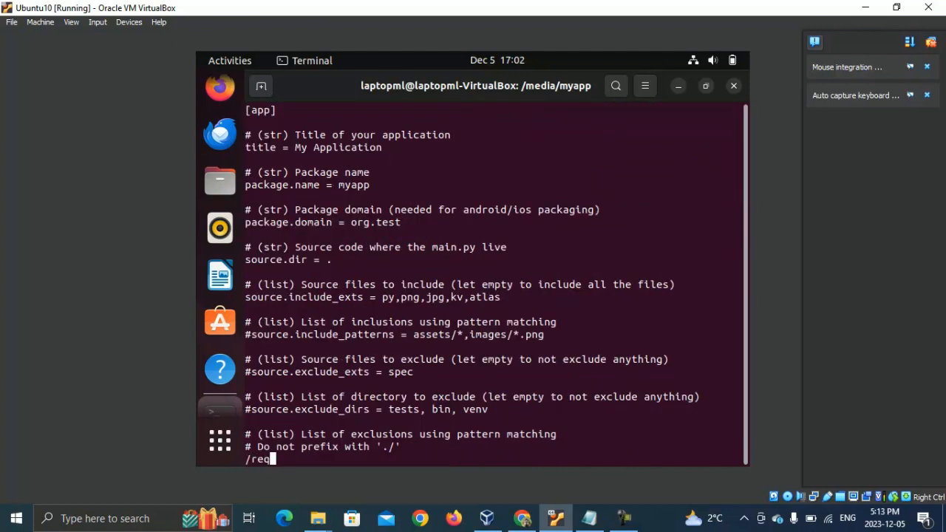
pyautogui.scroll(-3)
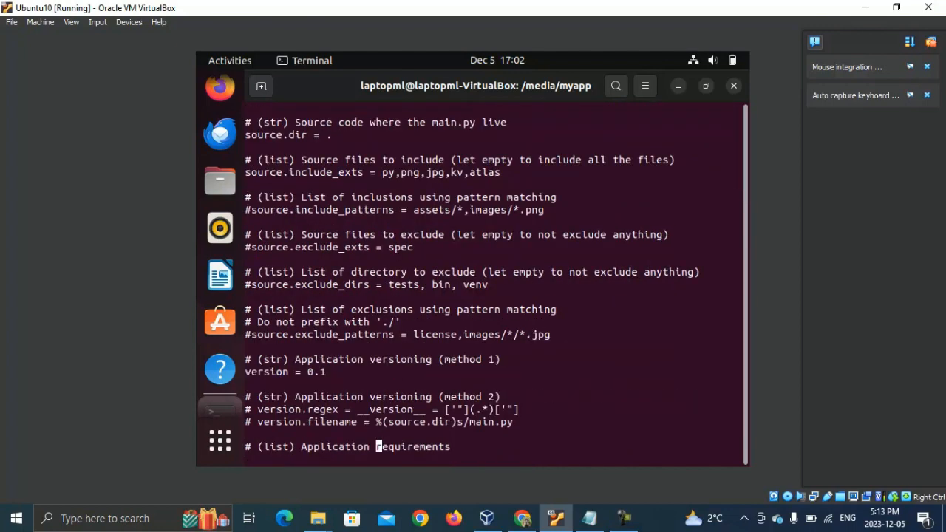
pyautogui.scroll(-3)
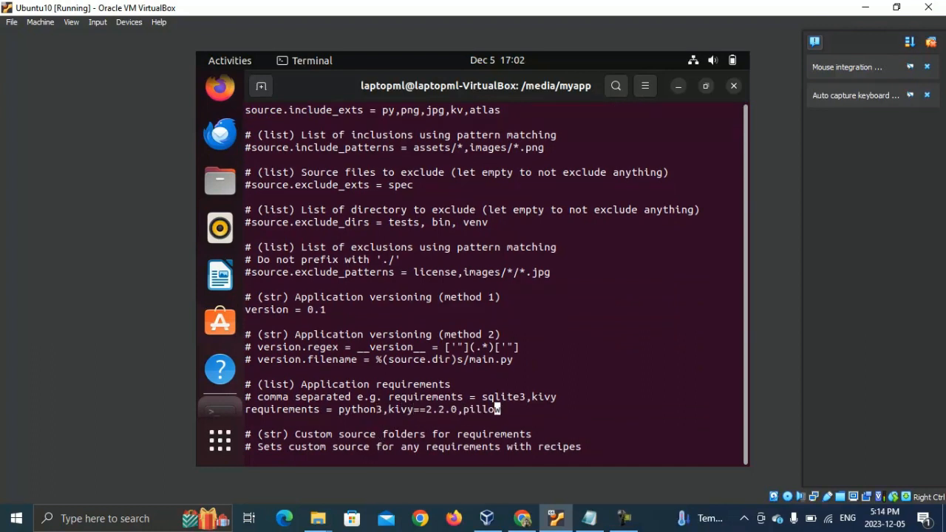
pyautogui.write(',ki')
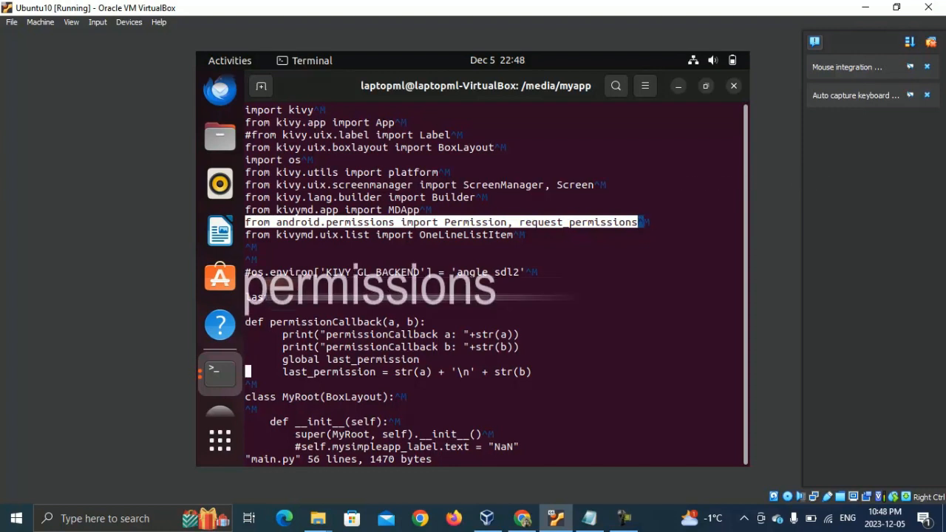
# Review the RECORD_AUDIO request_permissions call and permissionCallback, then quit vi with :q
pyautogui.scroll(-3)
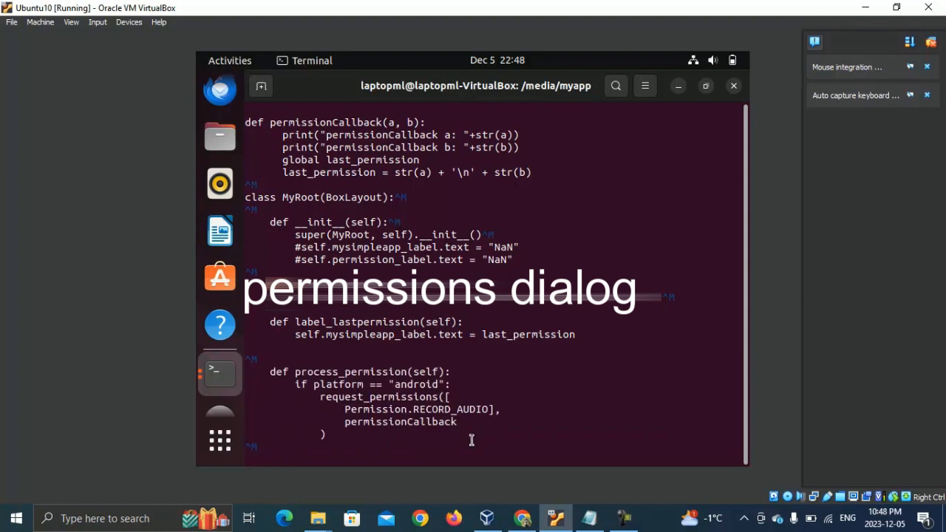
pyautogui.moveTo(440, 421)
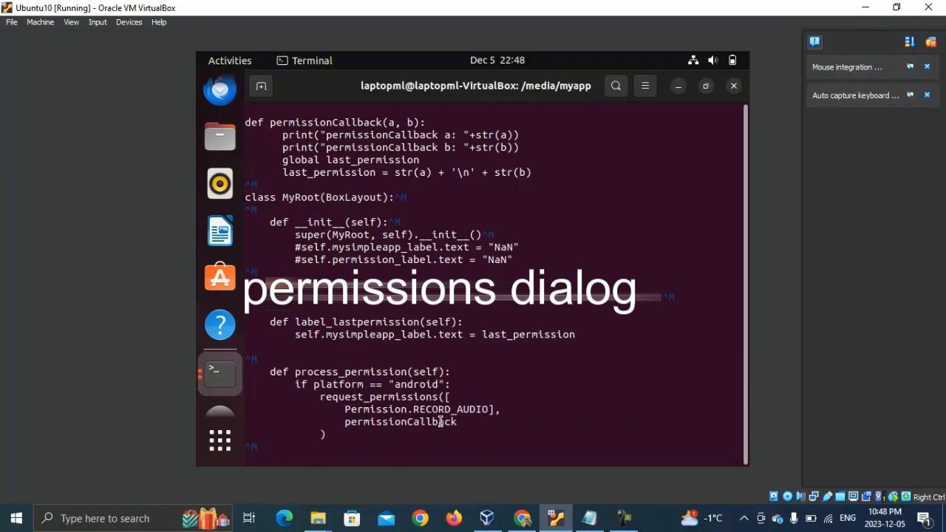
pyautogui.doubleClick(399, 422)
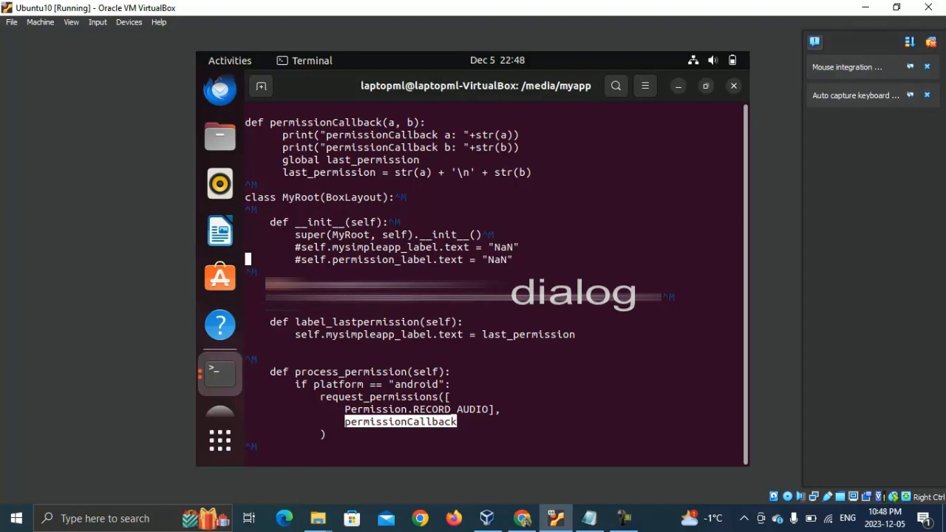
pyautogui.scroll(3)
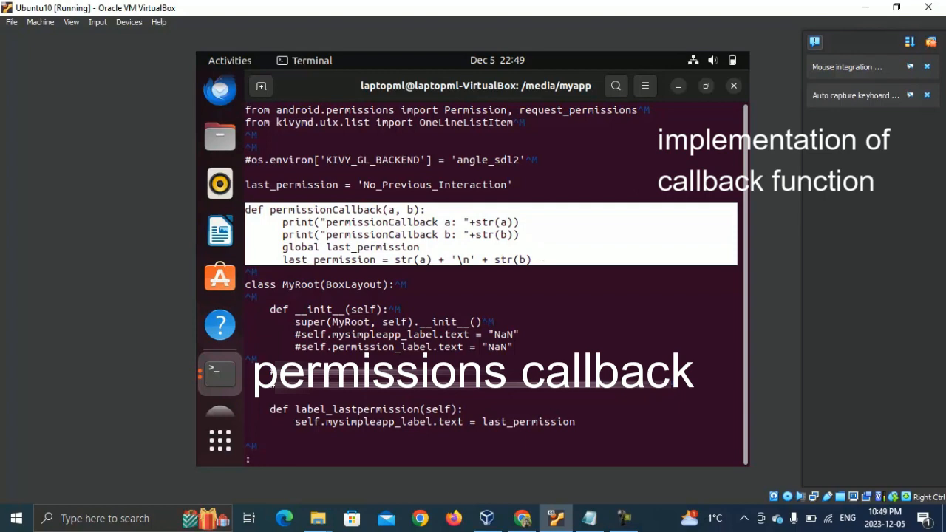
pyautogui.write('q')
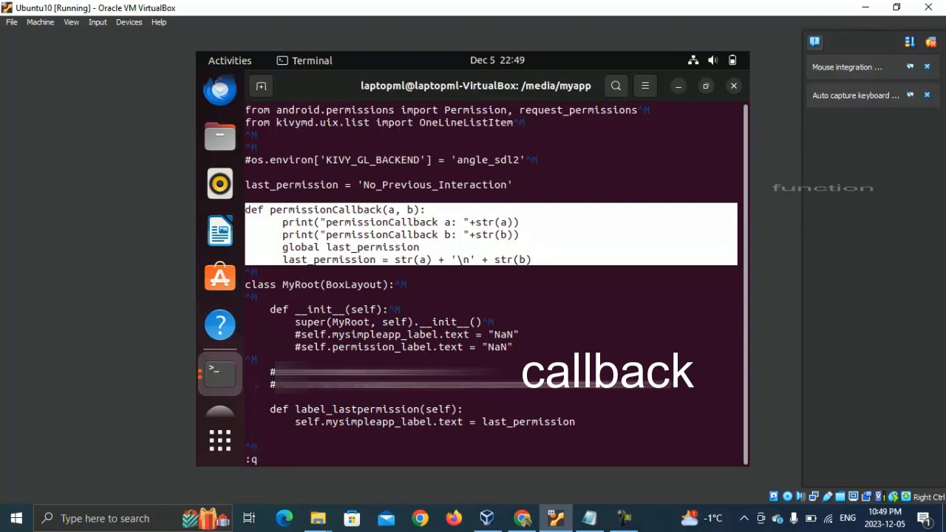
pyautogui.press('Return')
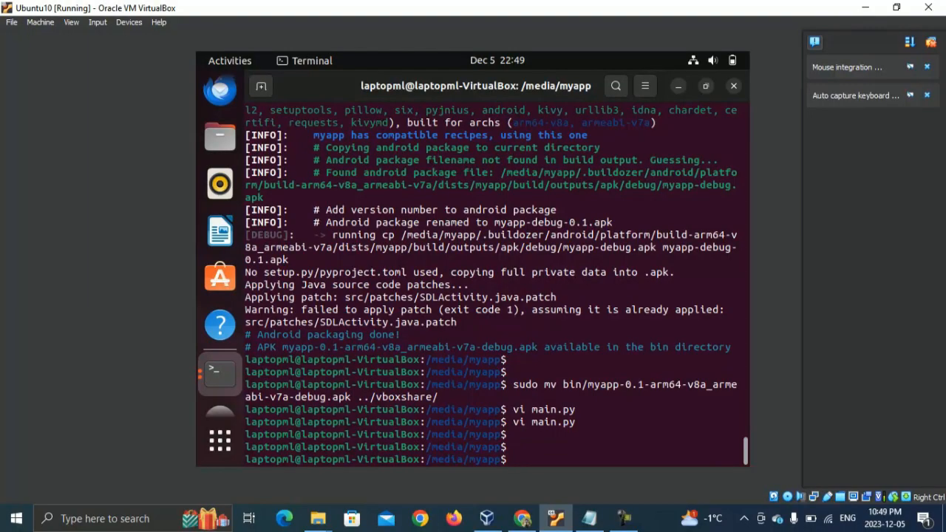
# View buildozer.spec in vi and search /permi for the permissions setting
pyautogui.write('vi b')
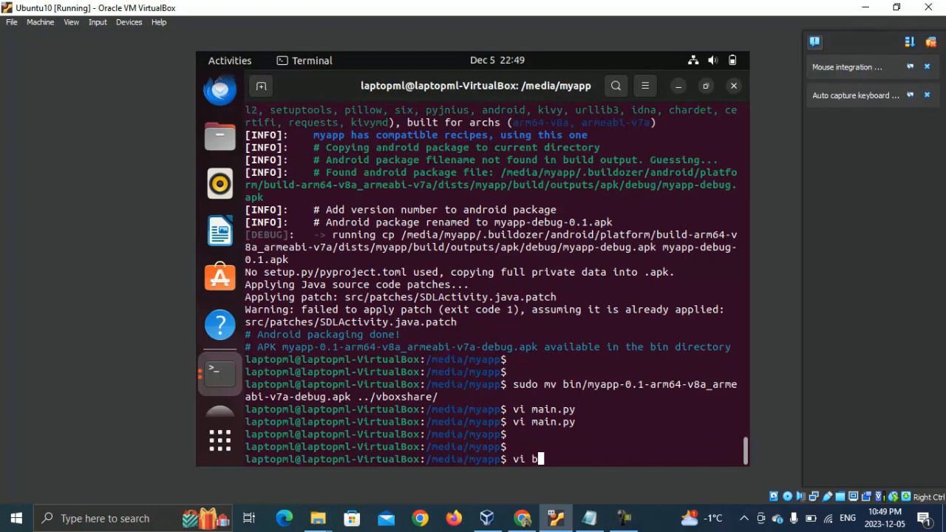
pyautogui.write('uildozer.spec')
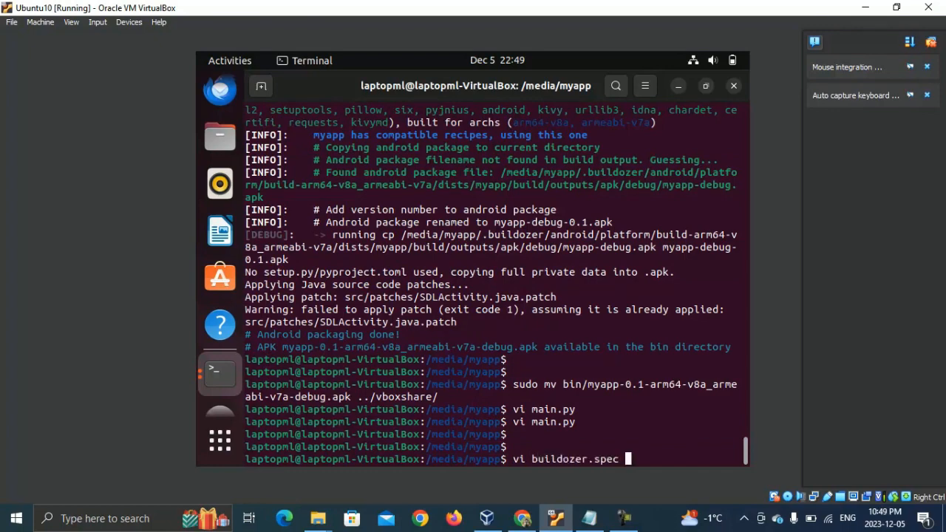
pyautogui.press('Return')
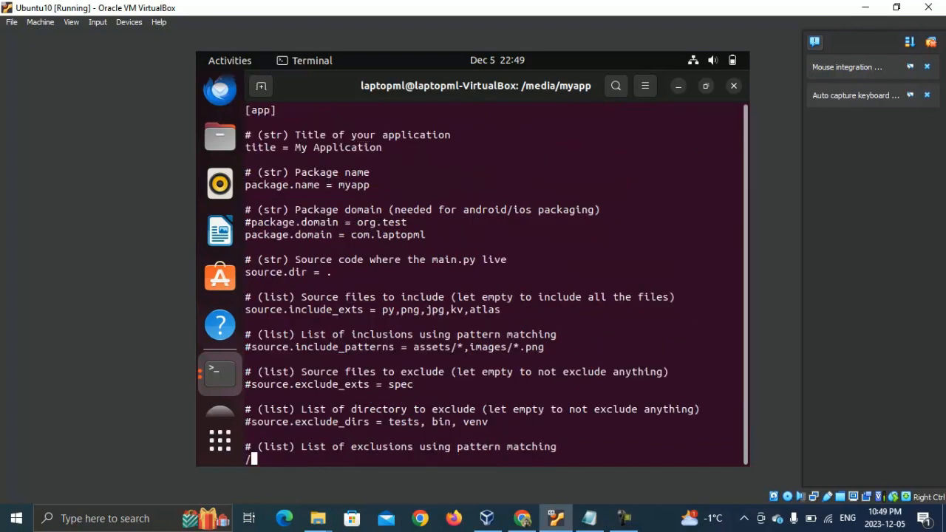
pyautogui.write('permi')
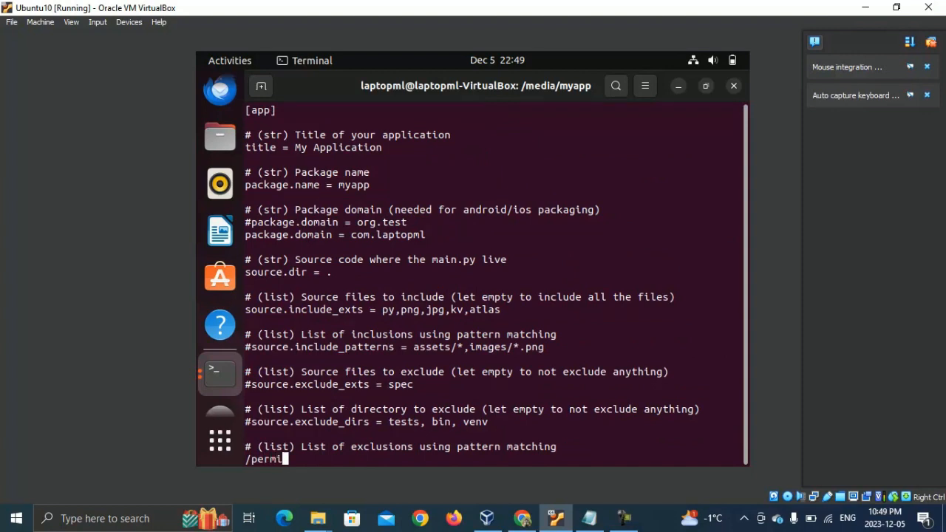
# Locate RECORD_AUDIO on the android.permissions line alongside INTERNET and WRITE_EXTERNAL_STORAGE, then :q
pyautogui.scroll(-3)
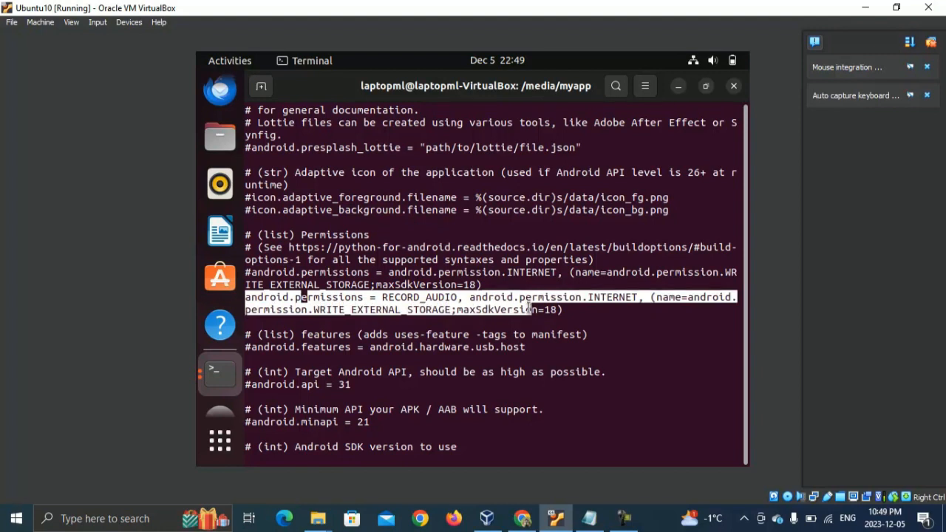
pyautogui.moveTo(588, 328)
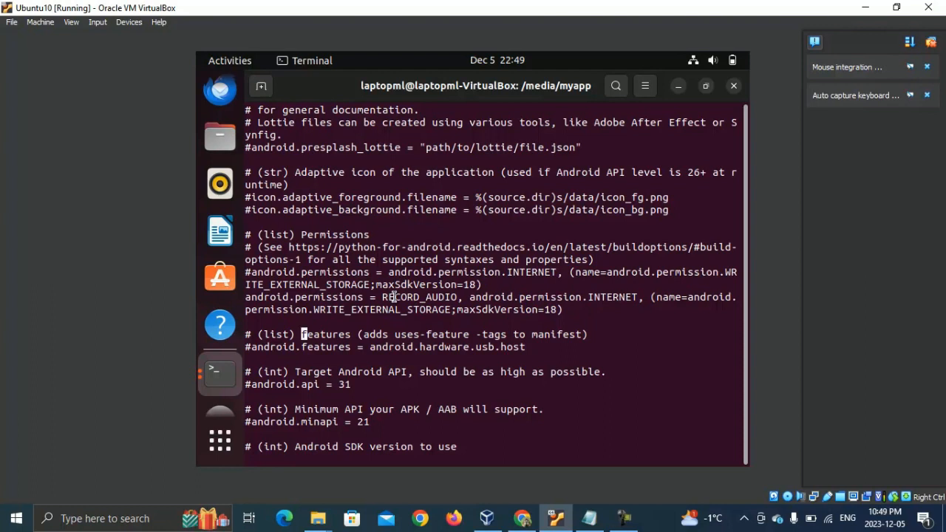
pyautogui.doubleClick(419, 296)
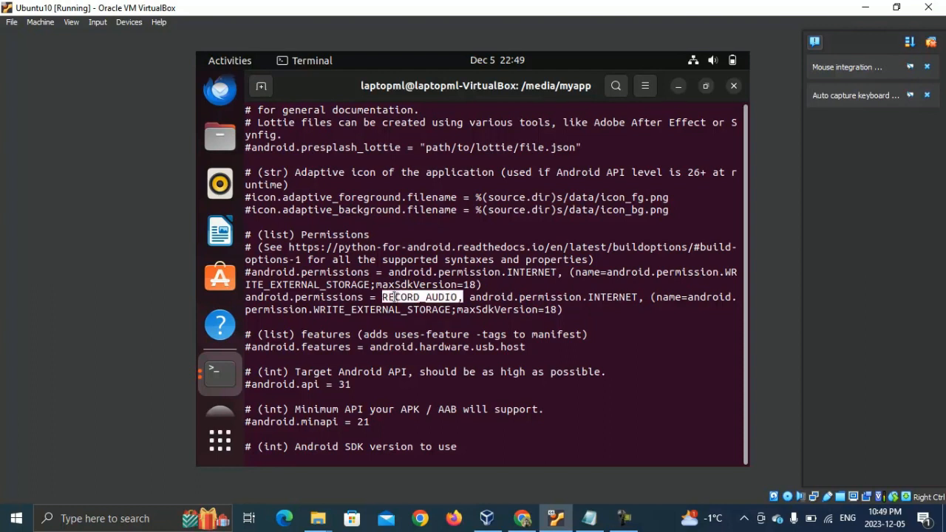
pyautogui.write(':q')
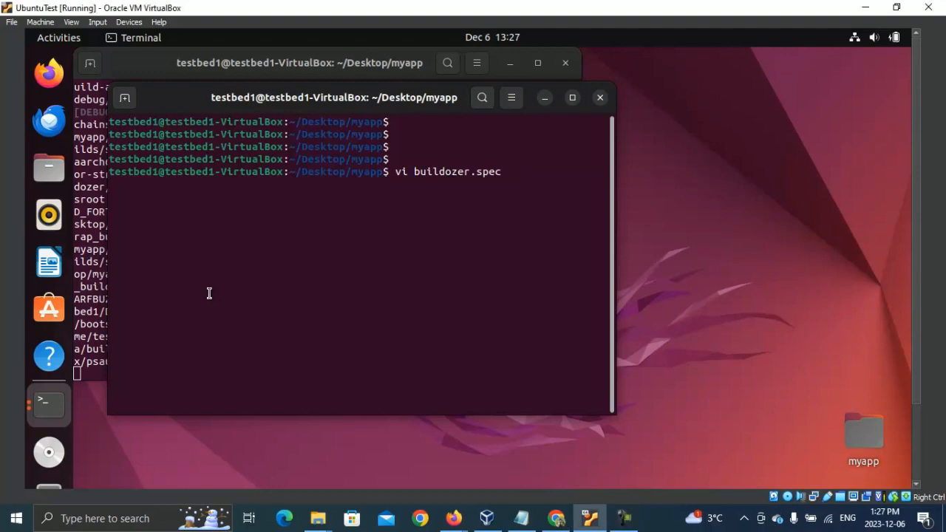
# View buildozer.spec on the test machine and search /p4a\.fork for the fork setting
pyautogui.press('Return')
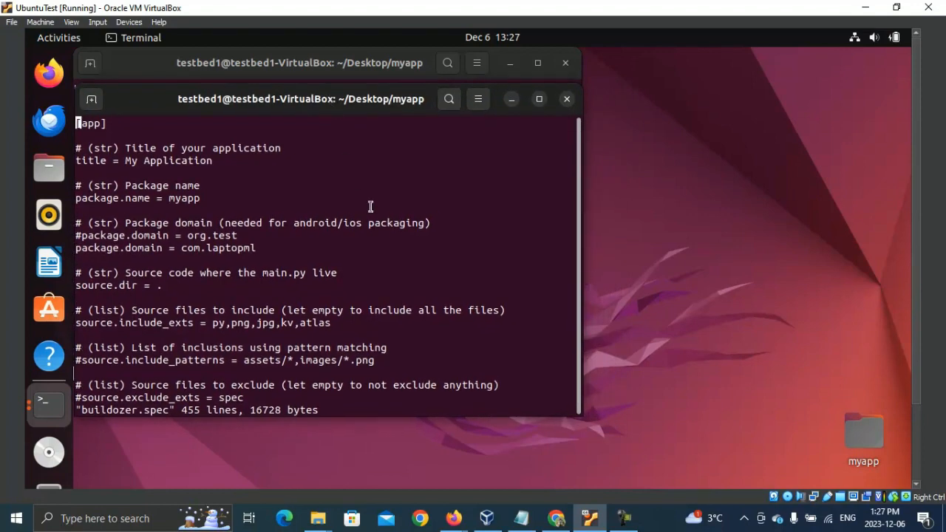
pyautogui.write('/p4')
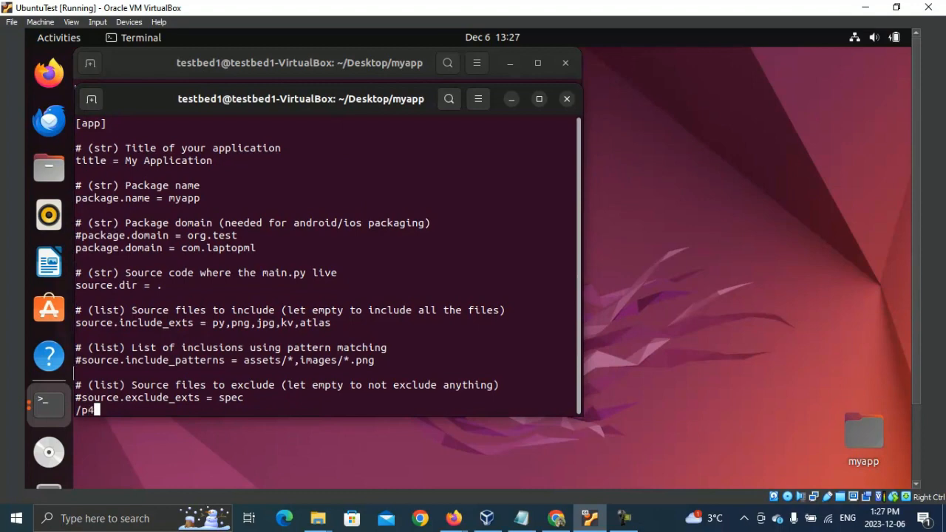
pyautogui.write('a\\')
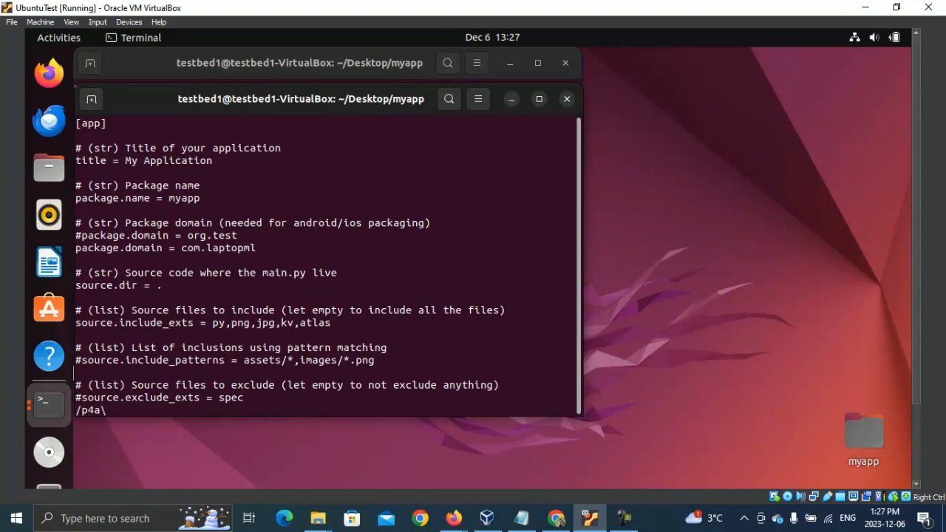
pyautogui.write('.fork')
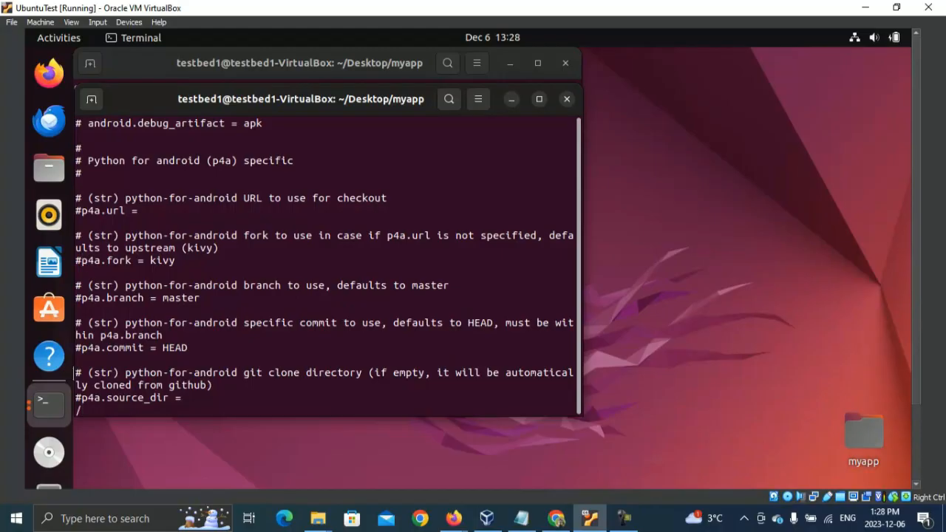
# Search /p4a\.branch to reach the python-for-android branch setting
pyautogui.write('p4a')
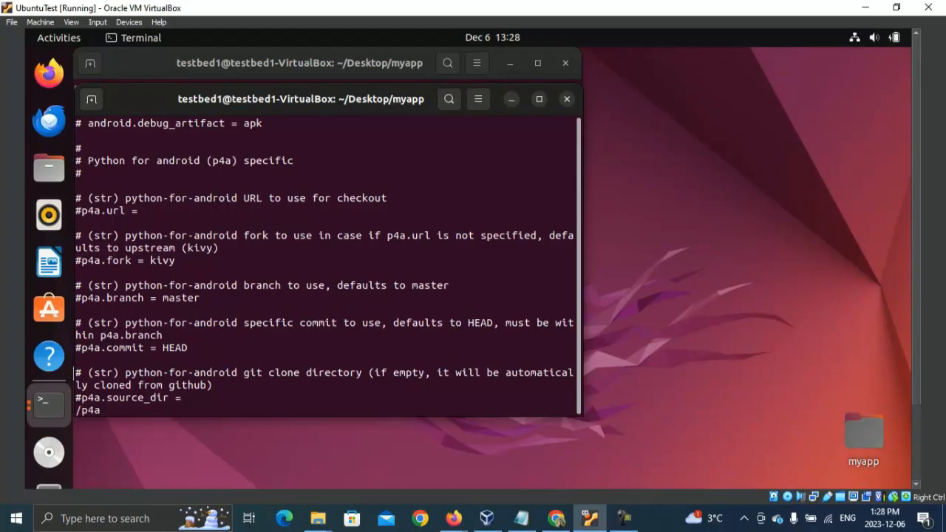
pyautogui.write('\\.b')
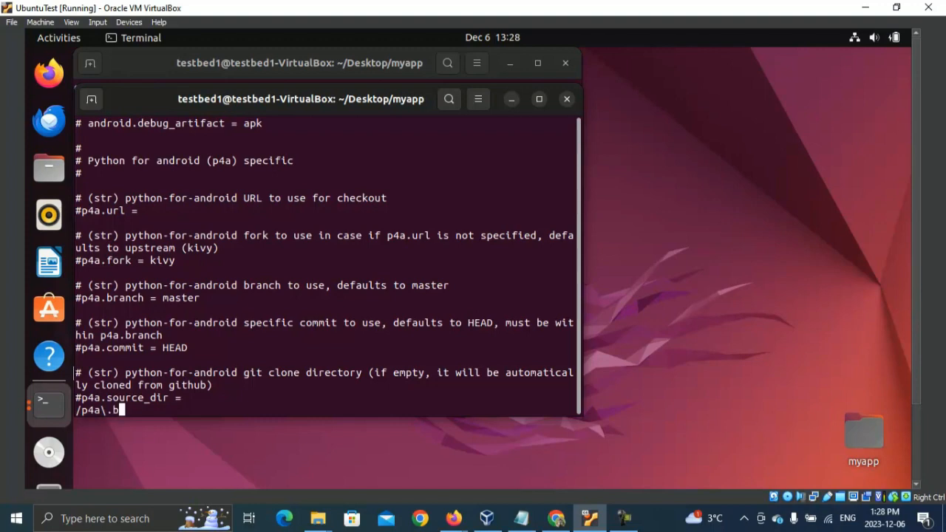
pyautogui.write('ranch')
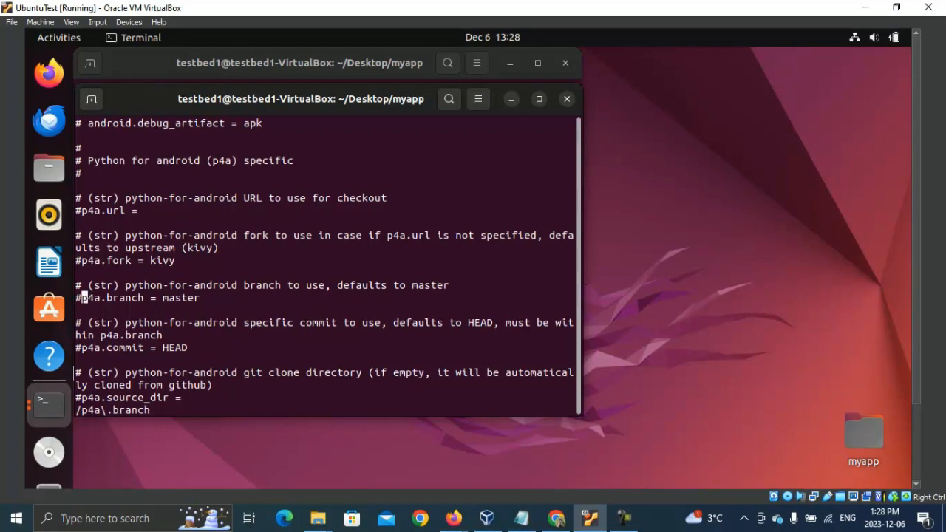
pyautogui.moveTo(82, 292)
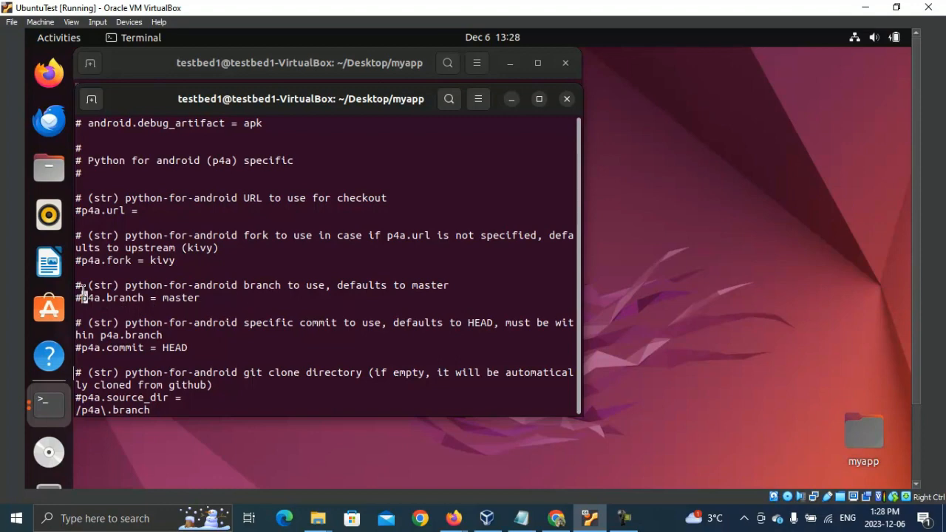